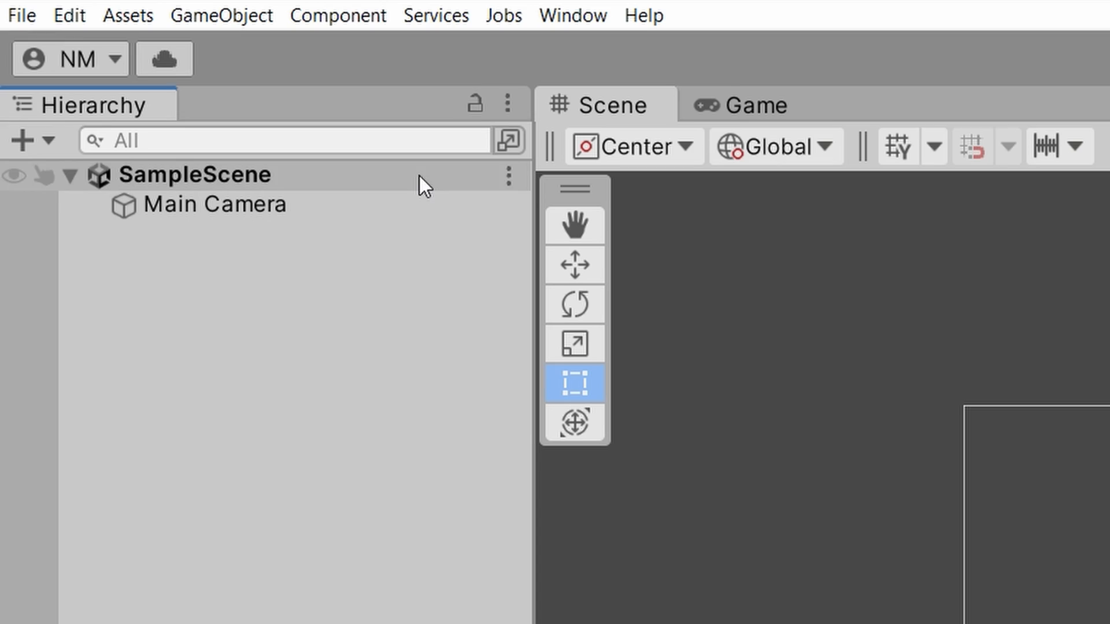
# Search the Unity Registry for 'ml' and install ML Agents 2.0.1 from Package Manager.
pyautogui.click(573, 15)
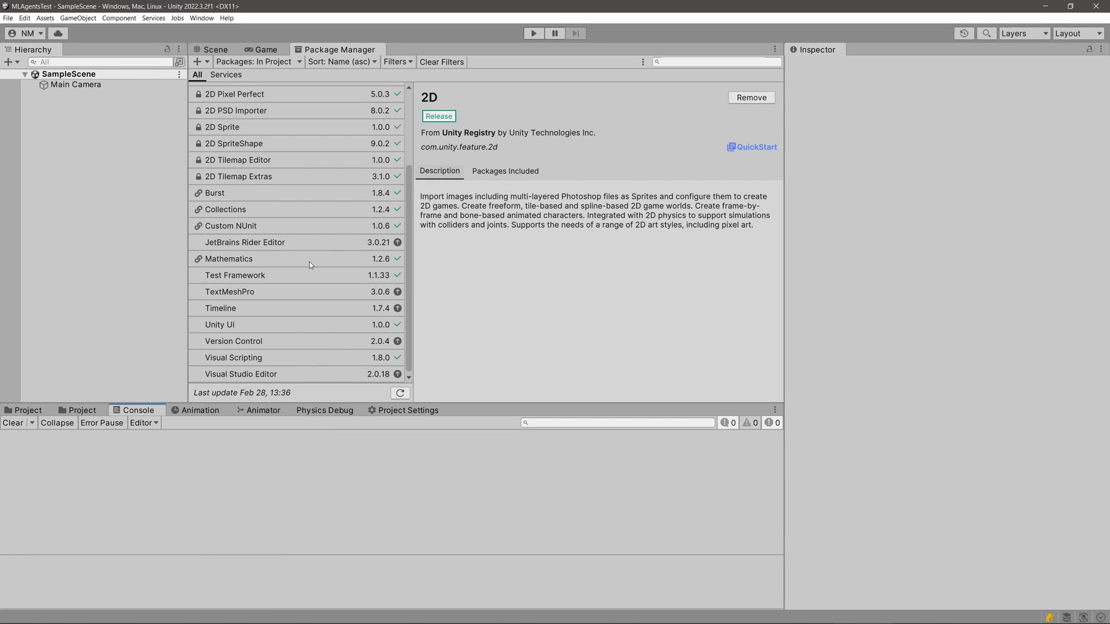
pyautogui.click(255, 62)
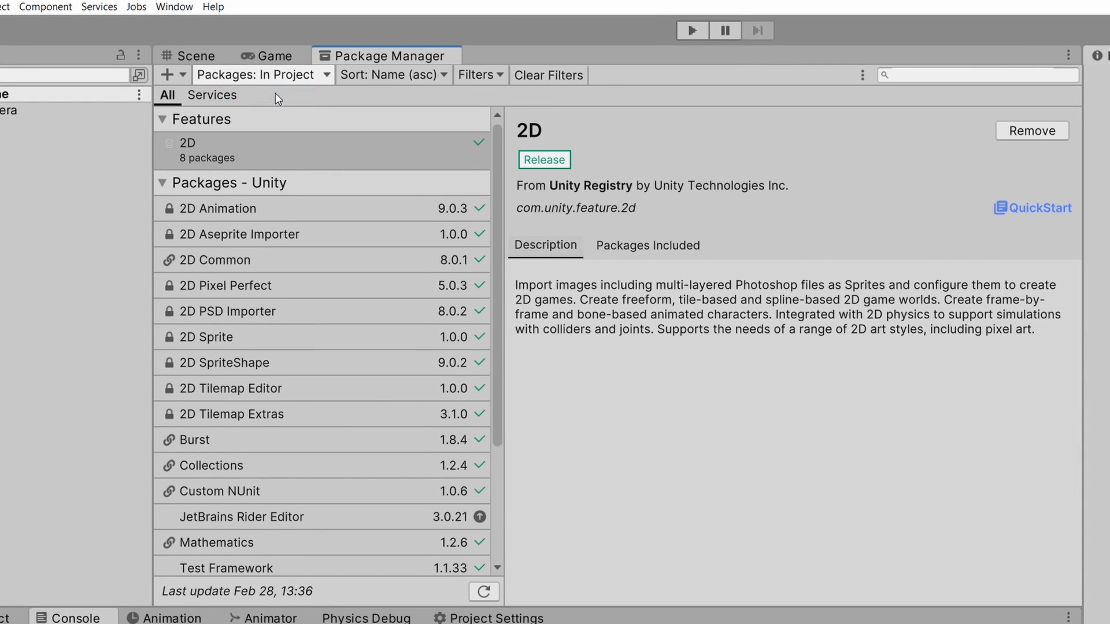
pyautogui.click(259, 75)
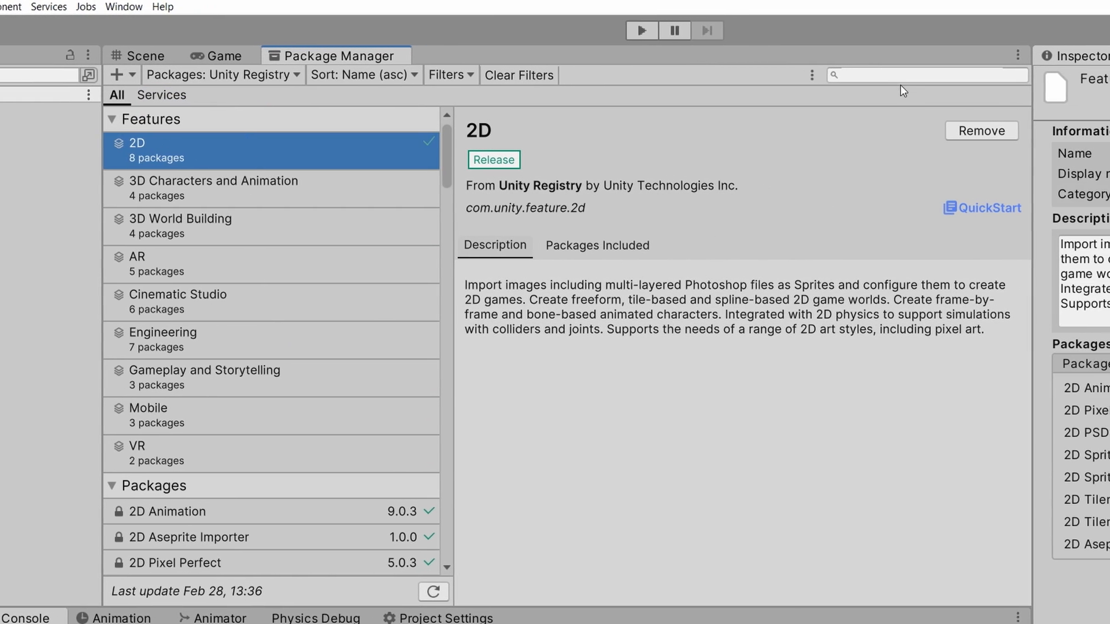
pyautogui.write('ml')
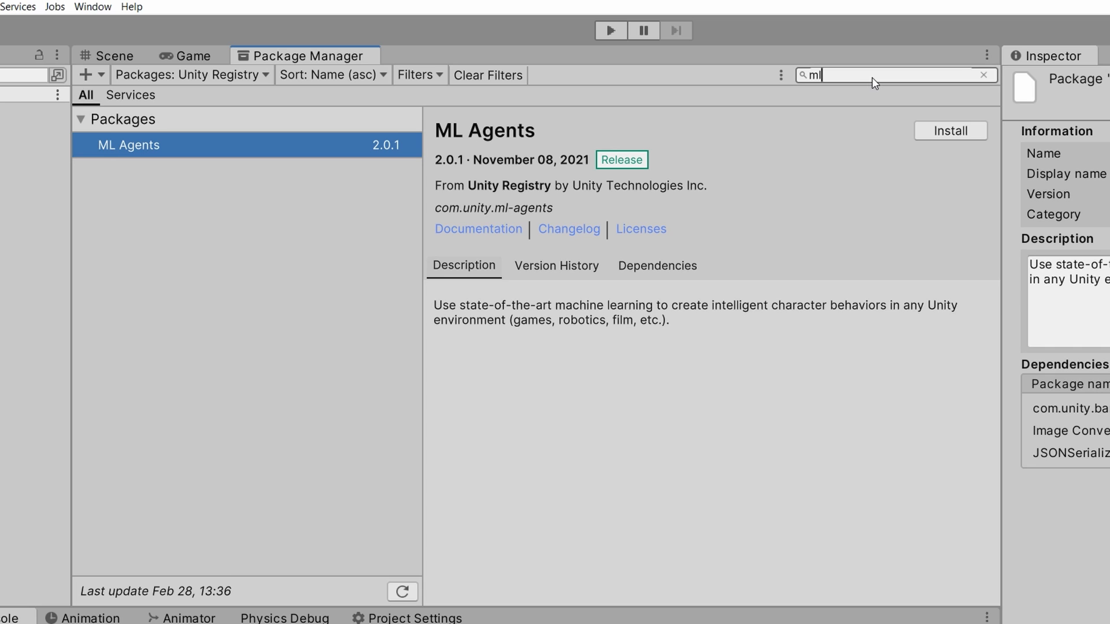
pyautogui.moveTo(902, 165)
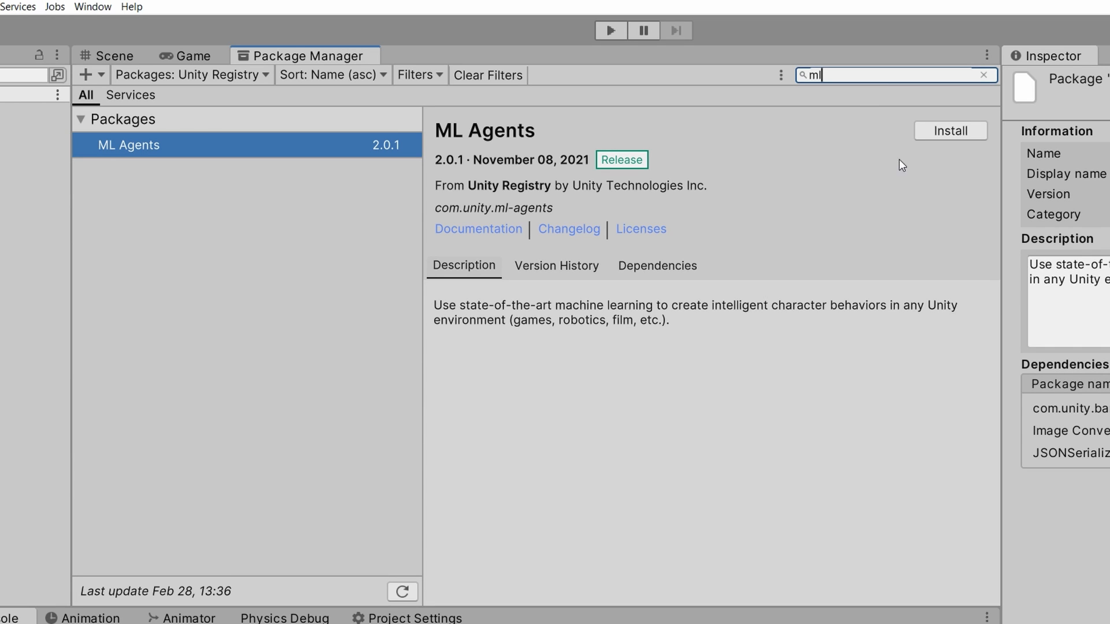
pyautogui.click(950, 131)
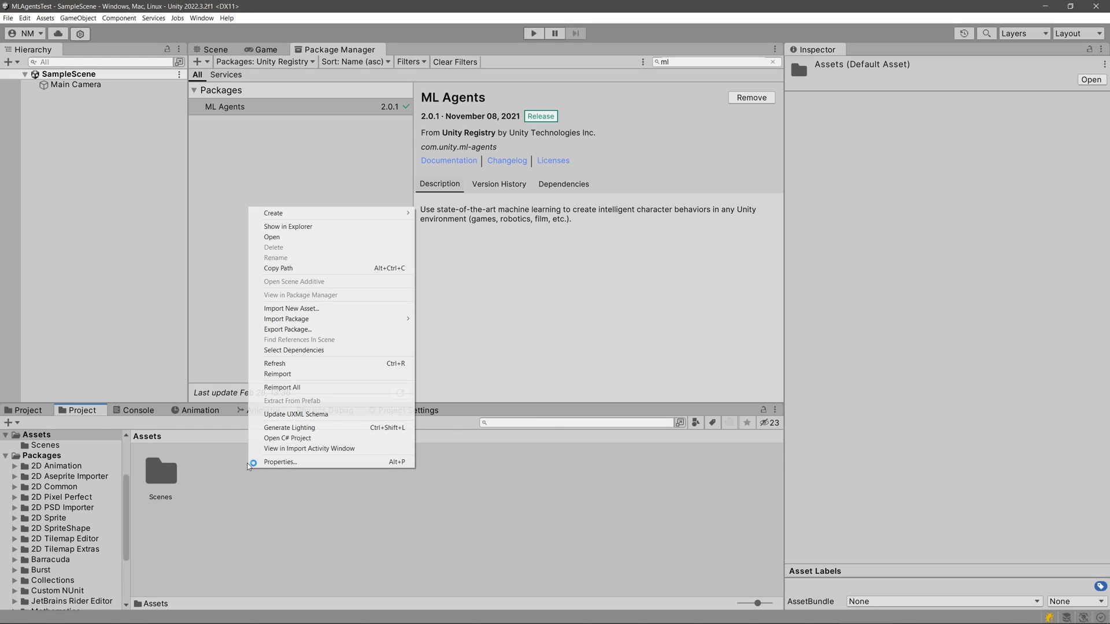
# Reveal the MLAgentsTest project folder in File Explorer using Show in Explorer.
pyautogui.click(287, 226)
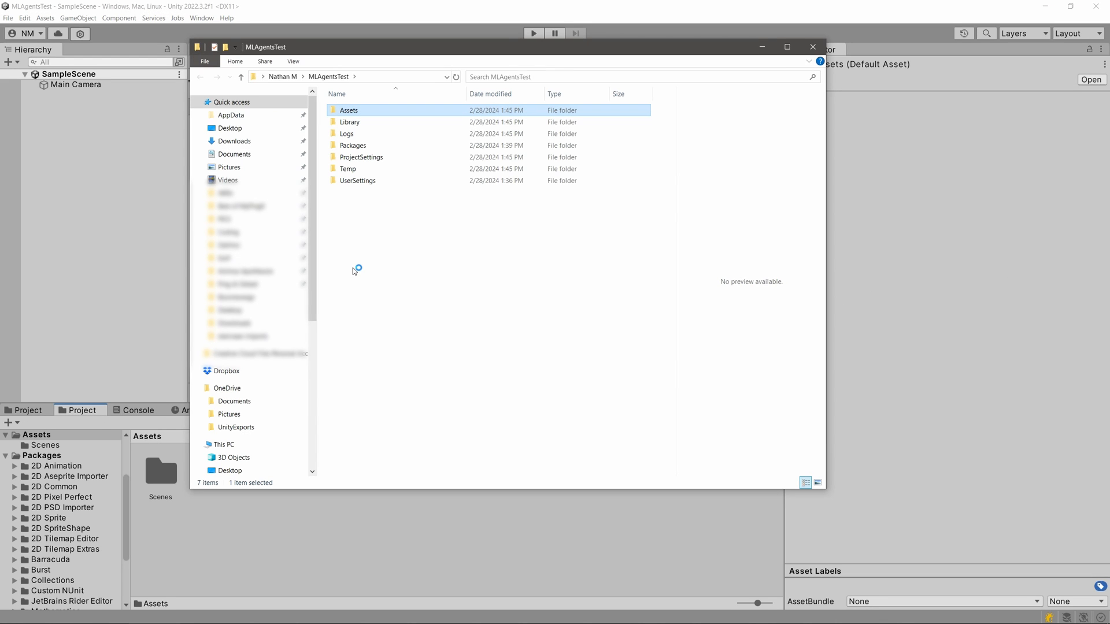
pyautogui.click(786, 47)
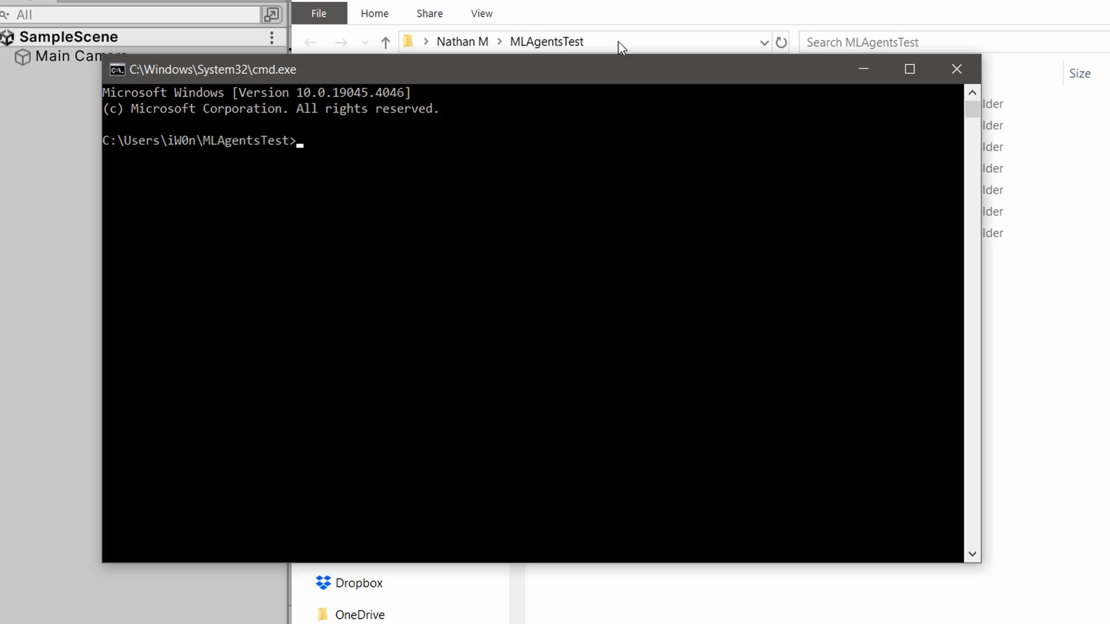
# Change the Command Prompt directory to C:\Users\iW0n\MLAgentsTest.
pyautogui.click(957, 69)
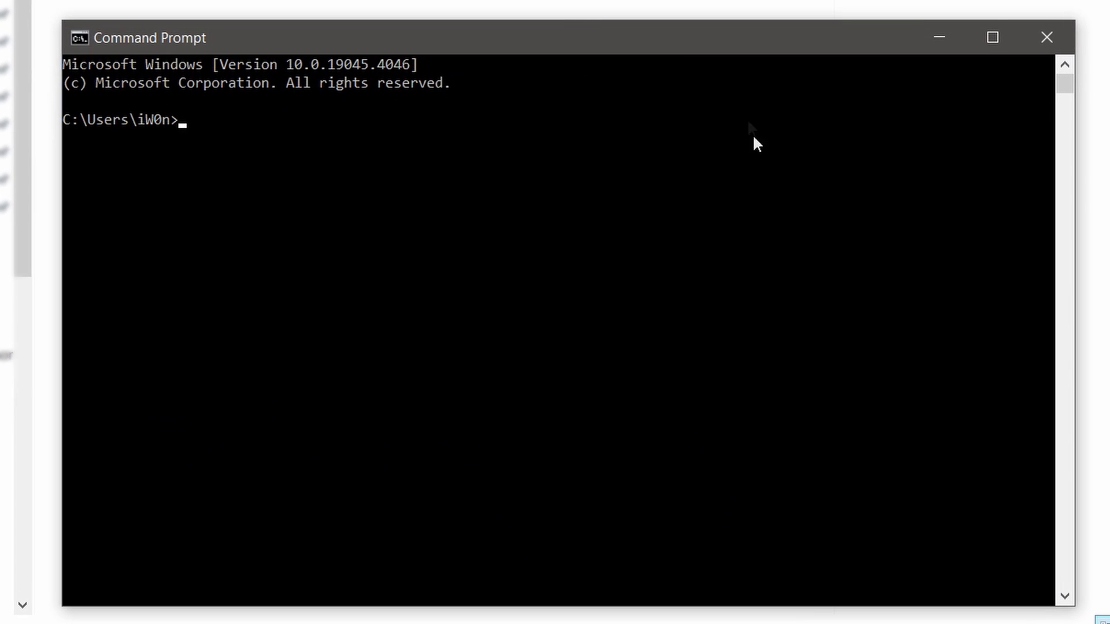
pyautogui.write('cd')
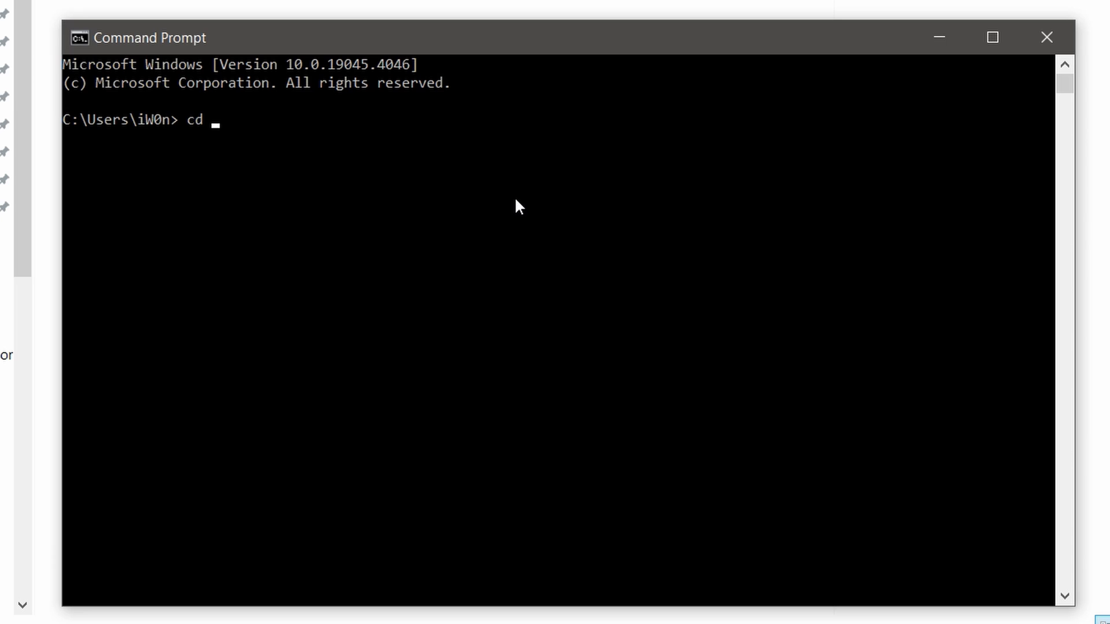
pyautogui.write('C:\\Users\\iW0n\\MLAgentsTest')
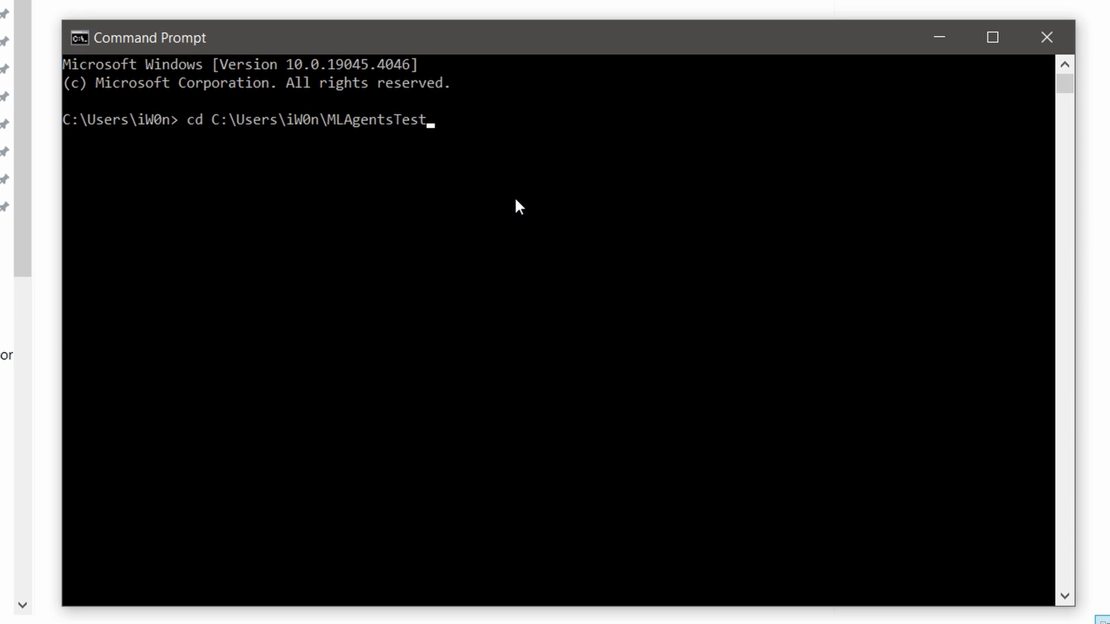
pyautogui.press('Return')
pyautogui.write('py')
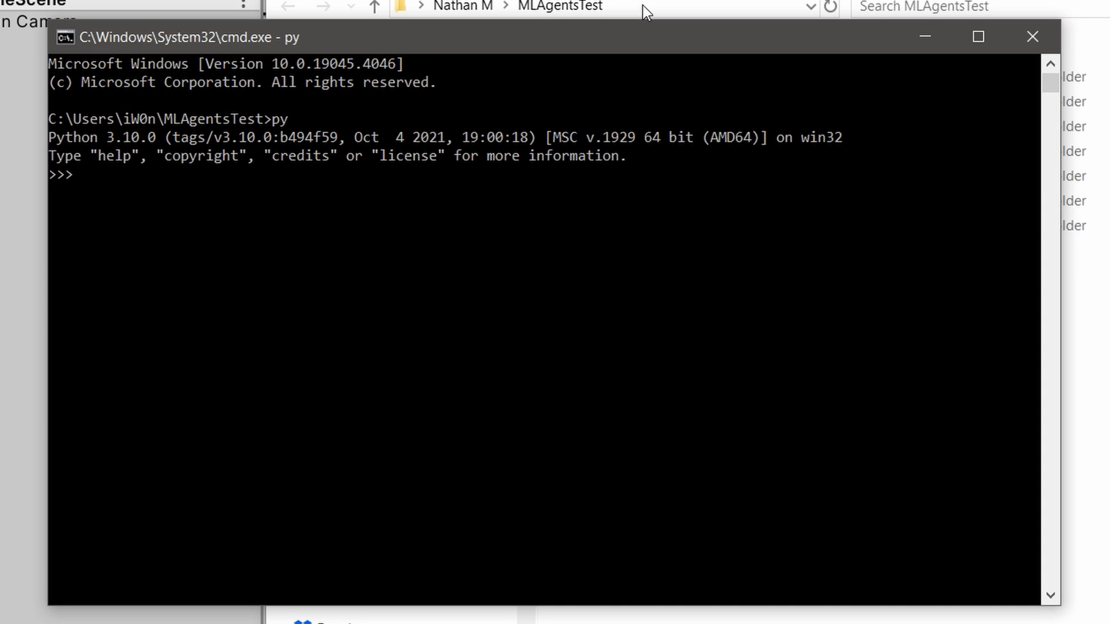
# Note Python version 3.10.0, leave the interpreter with exit(), and try the python command.
pyautogui.write('exit()')
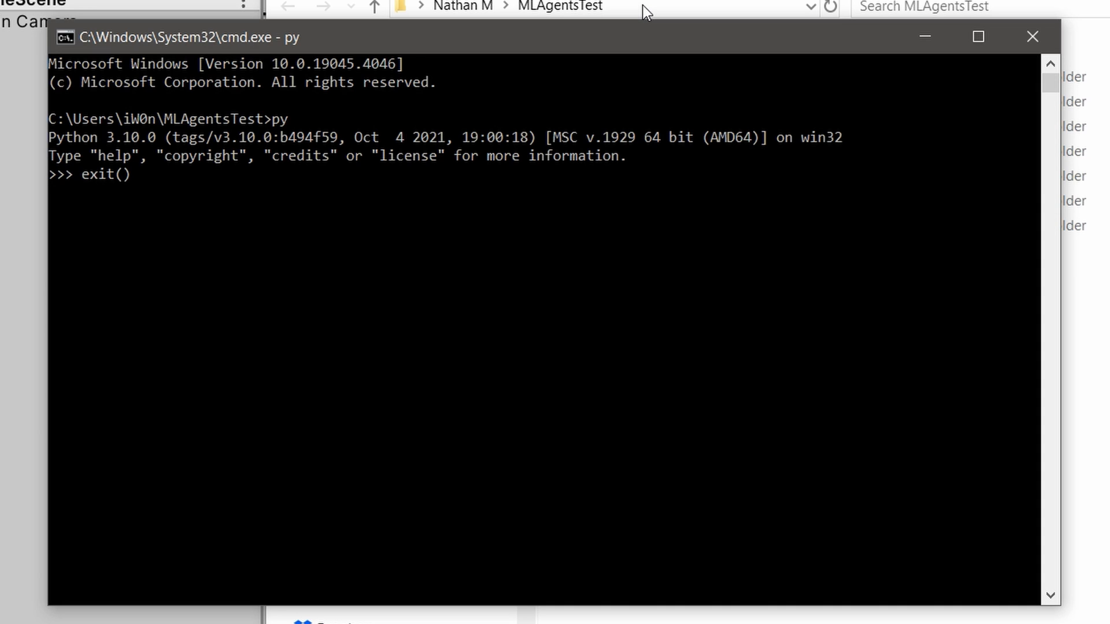
pyautogui.doubleClick(129, 138)
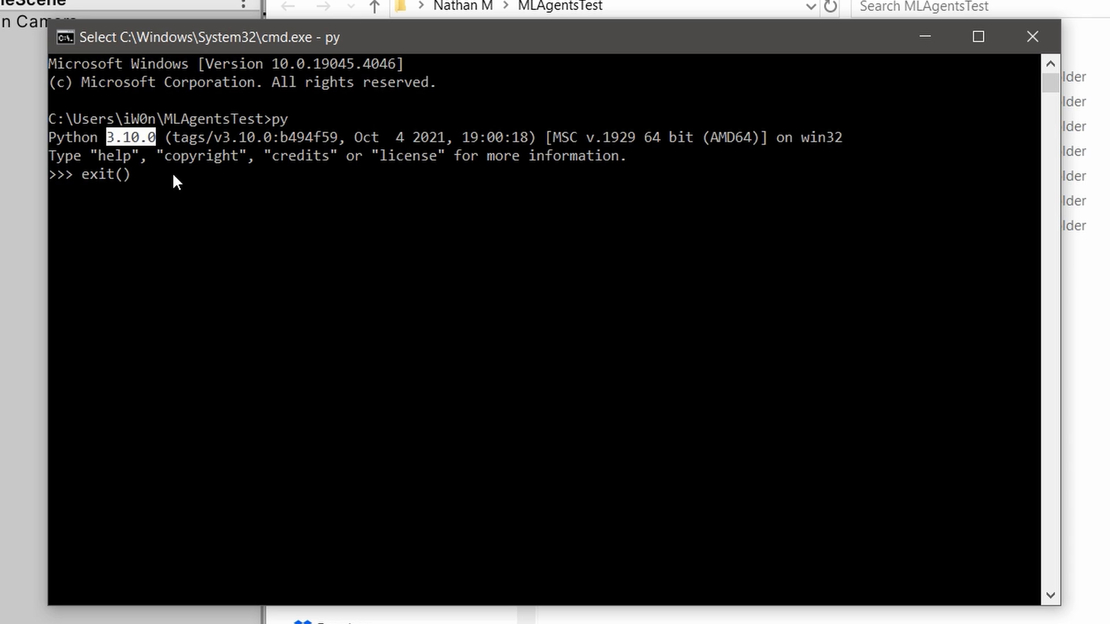
pyautogui.press('Return')
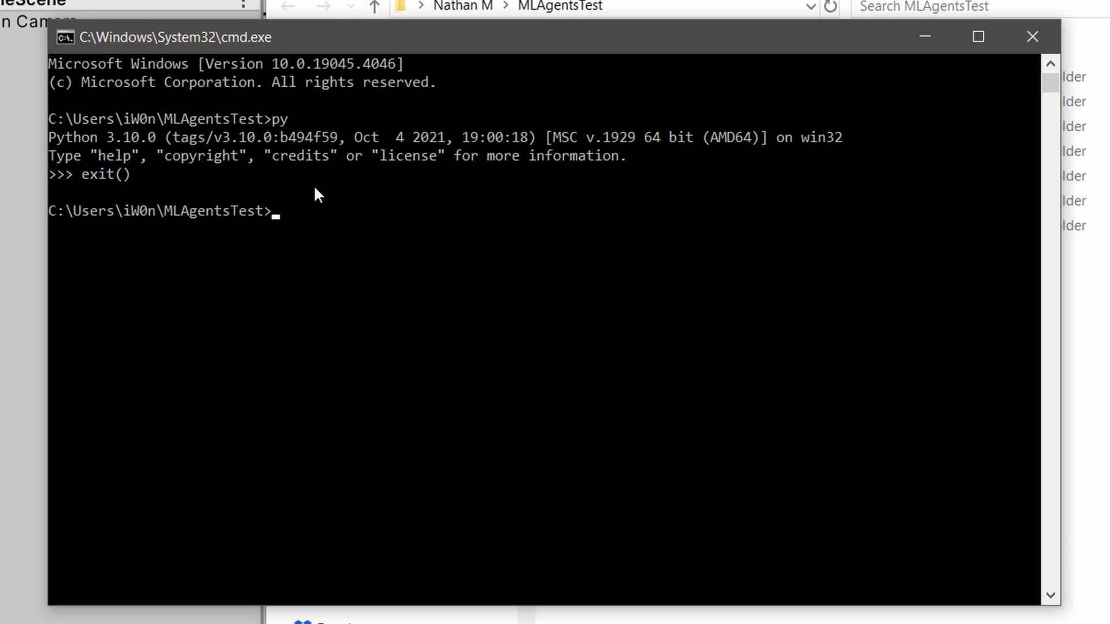
pyautogui.moveTo(328, 196)
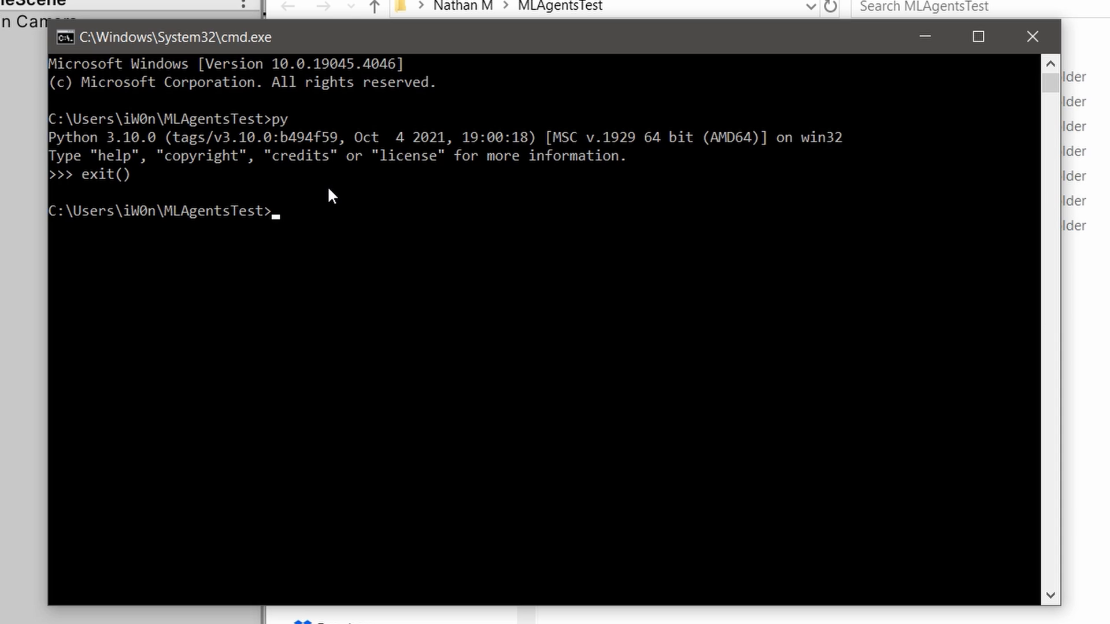
pyautogui.write('python')
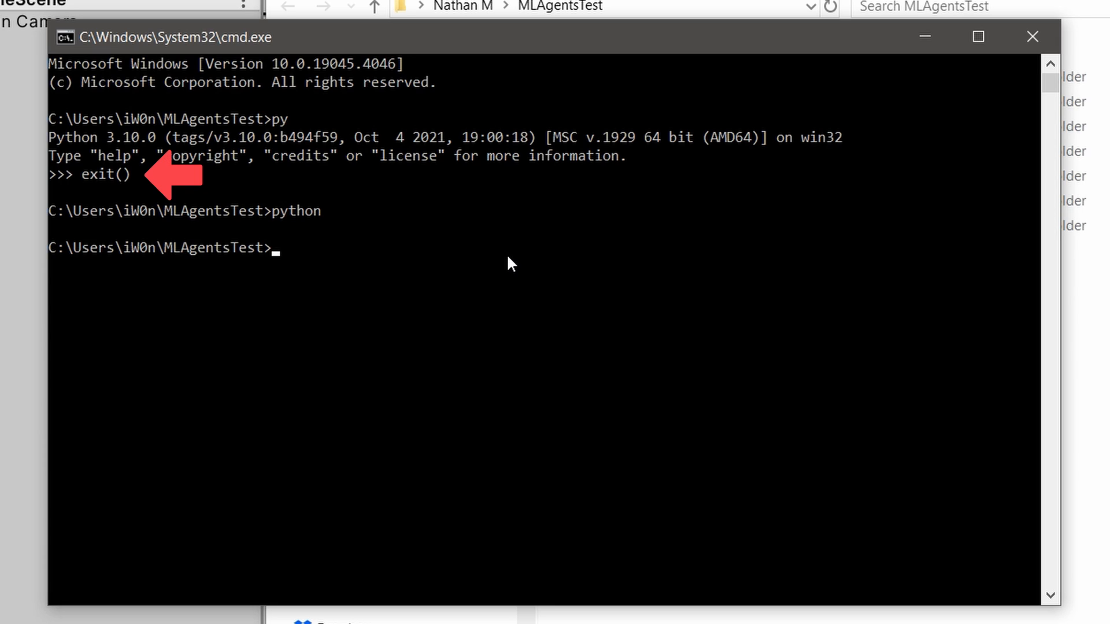
# Run 'py -m venv venv' to create the venv folder in MLAgentsTest.
pyautogui.write('py')
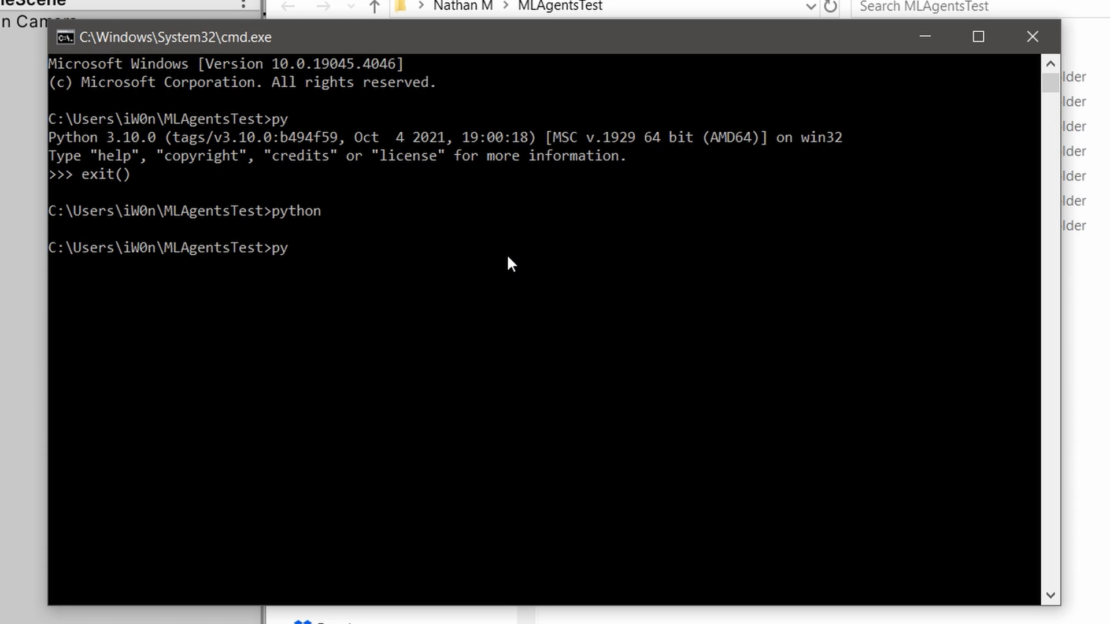
pyautogui.write('-m venv')
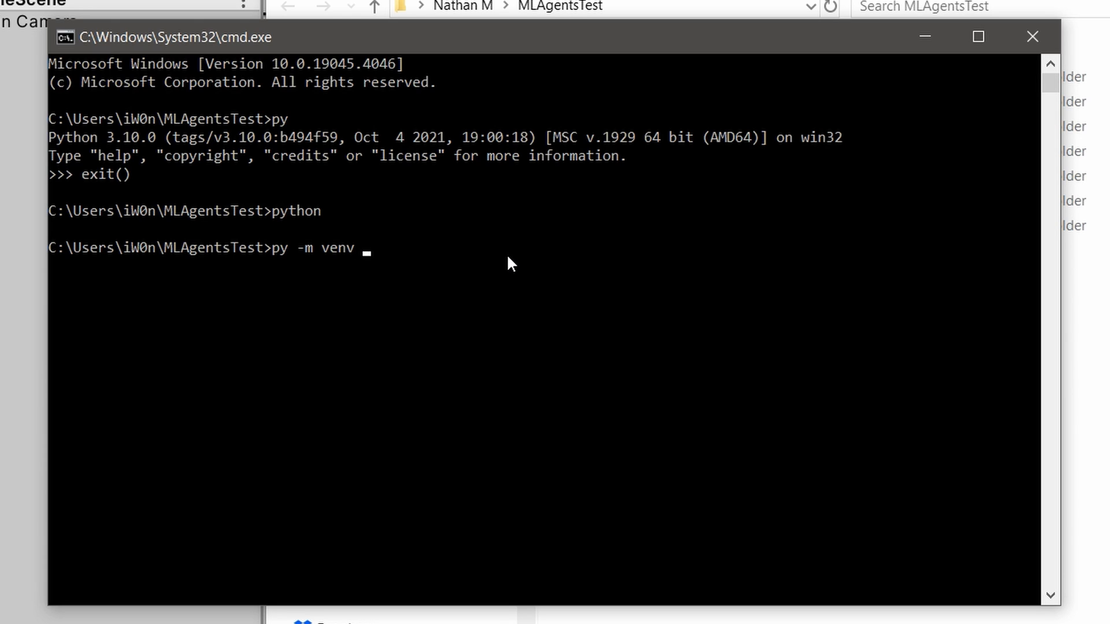
pyautogui.write('venv')
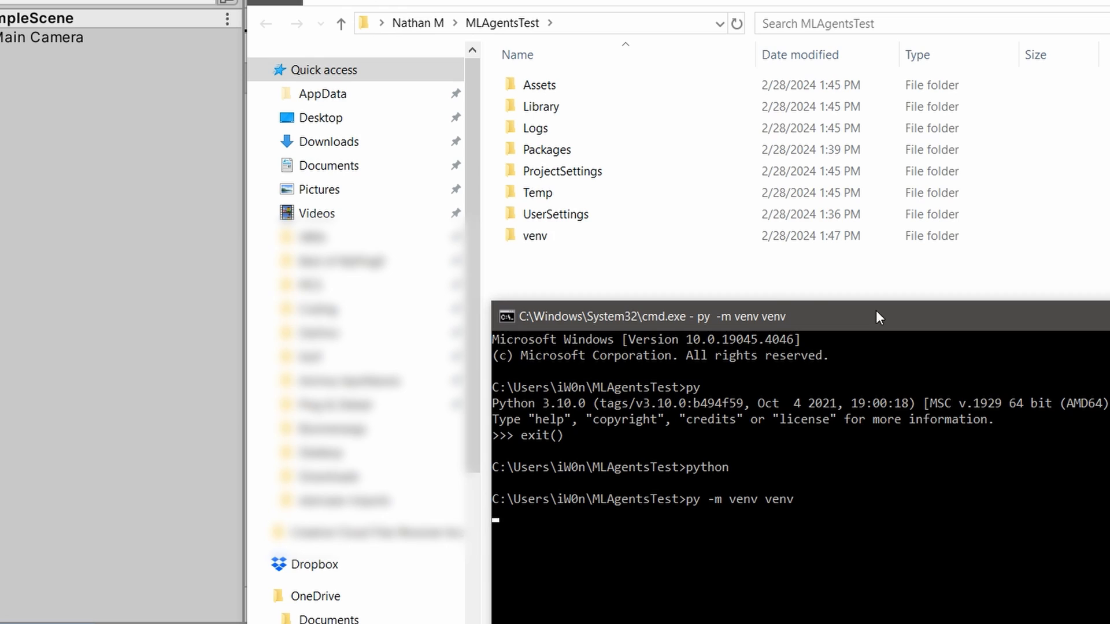
pyautogui.moveTo(825, 375)
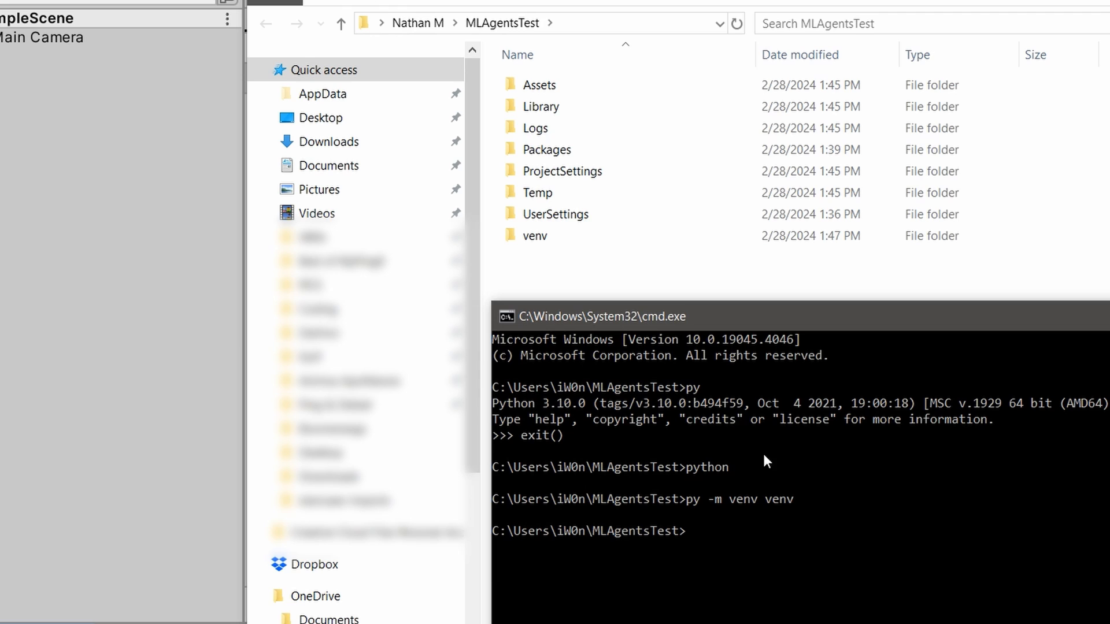
# Browse into venv\Scripts to see activate.bat and the pip and python executables.
pyautogui.doubleClick(534, 236)
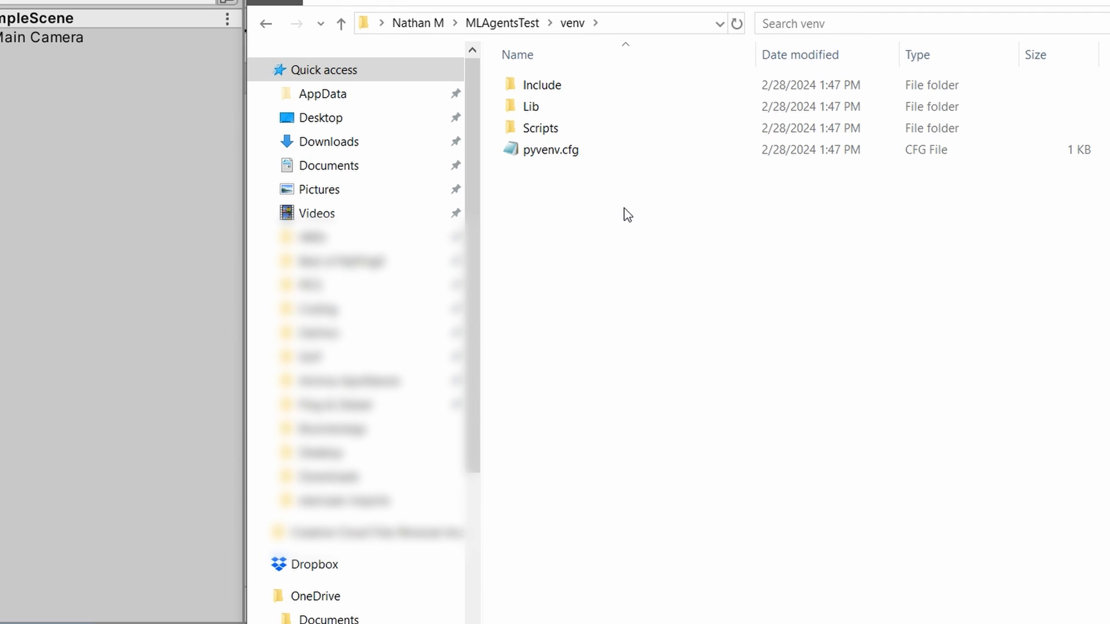
pyautogui.doubleClick(540, 127)
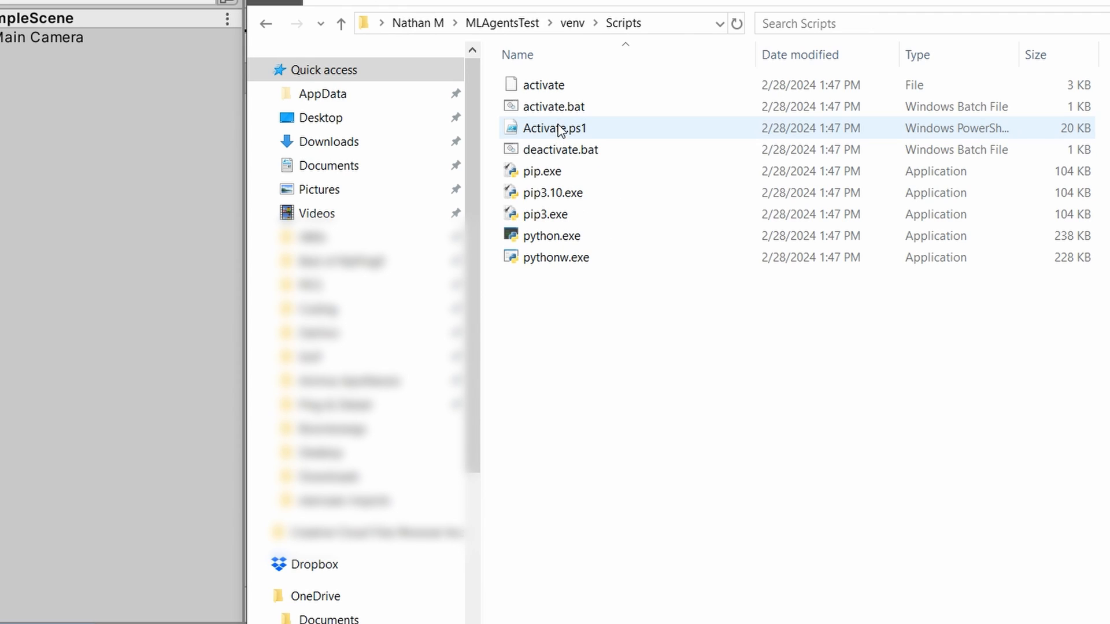
pyautogui.moveTo(644, 115)
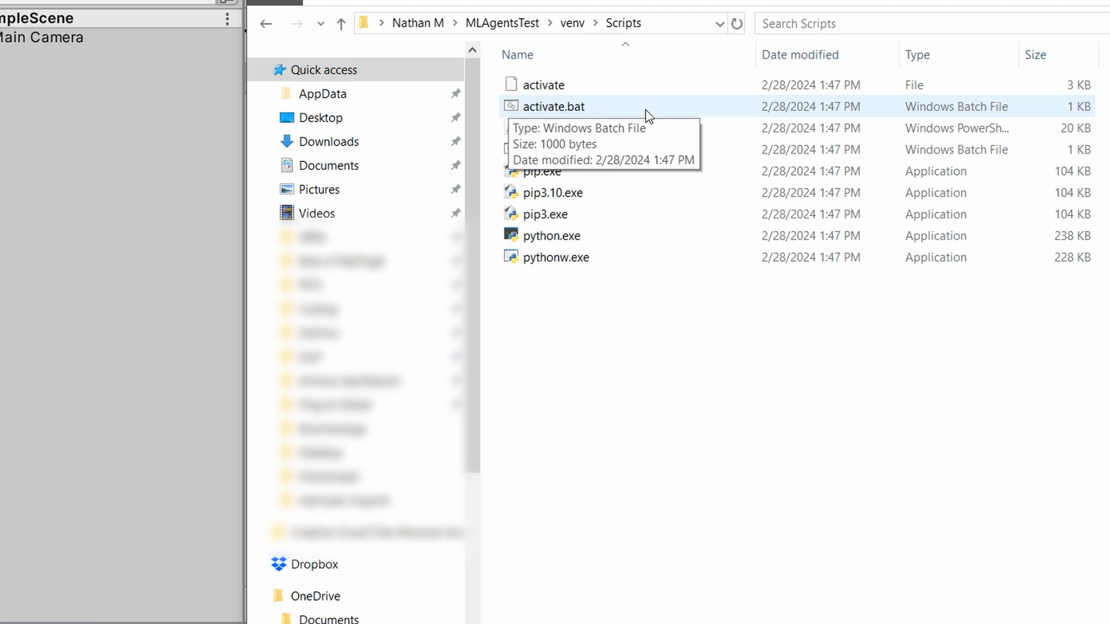
pyautogui.moveTo(668, 104)
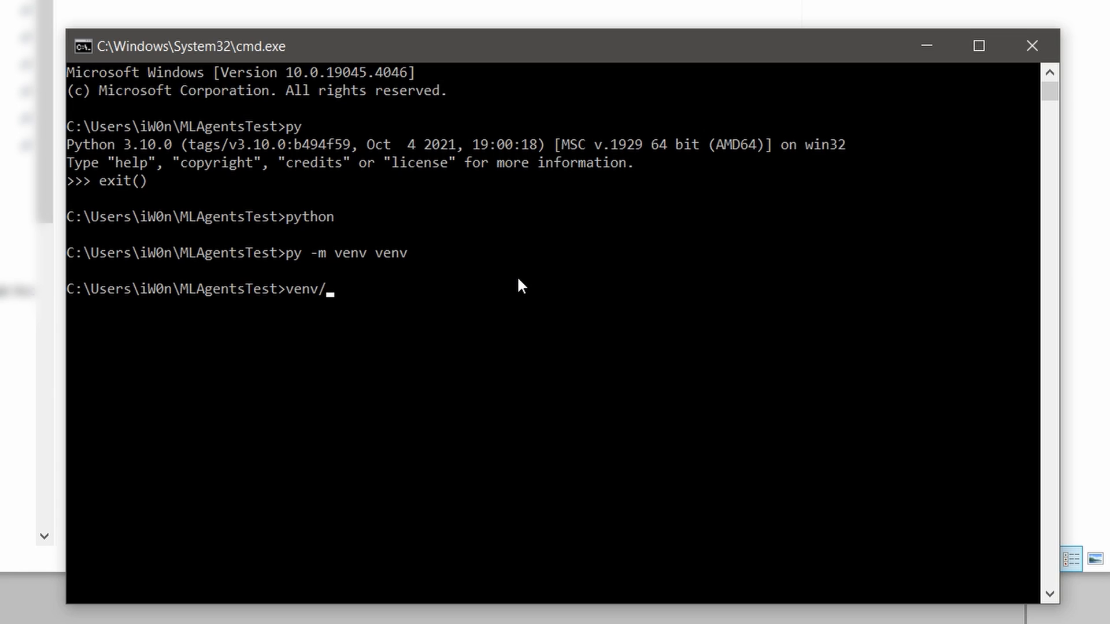
# Activate the venv via venv\Scripts\activate so the prompt shows (venv).
pyautogui.write('Scripts\\activate')
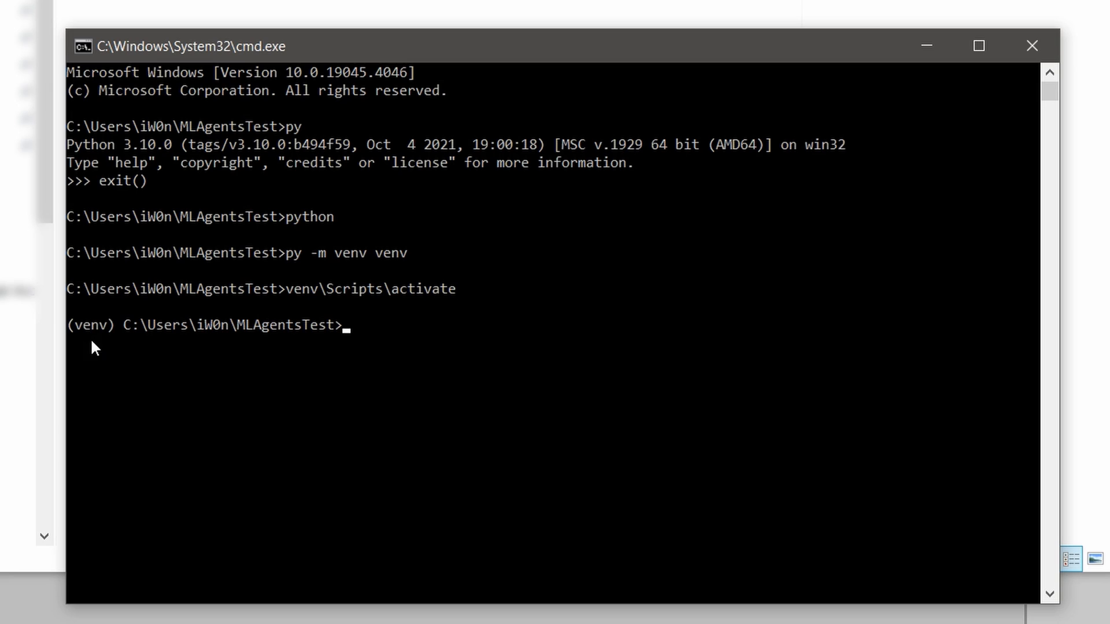
pyautogui.moveTo(599, 340)
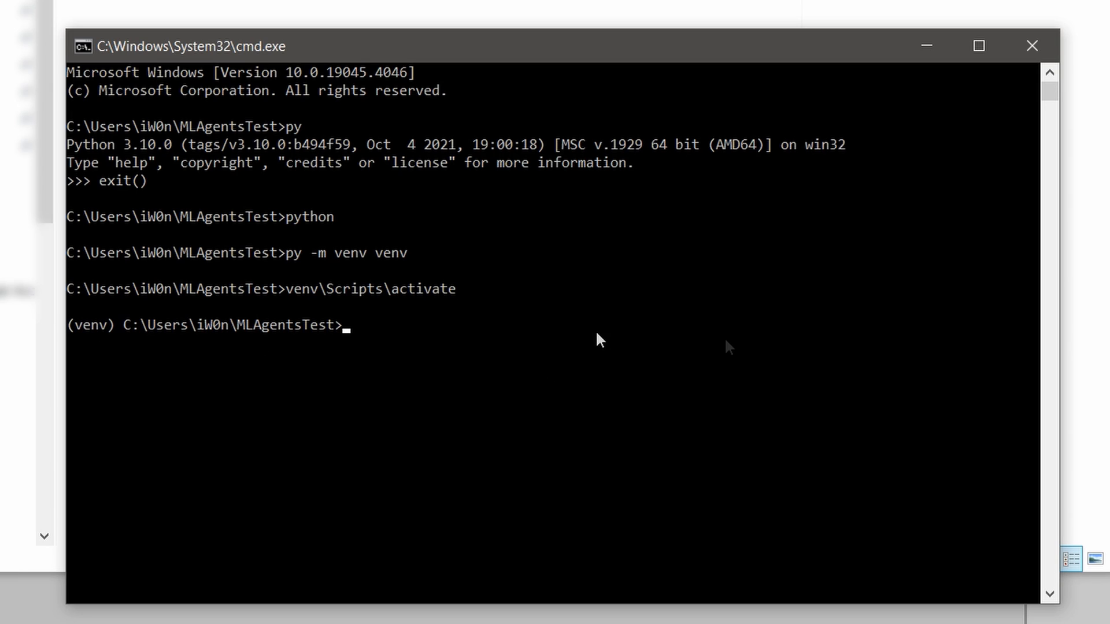
pyautogui.write('py')
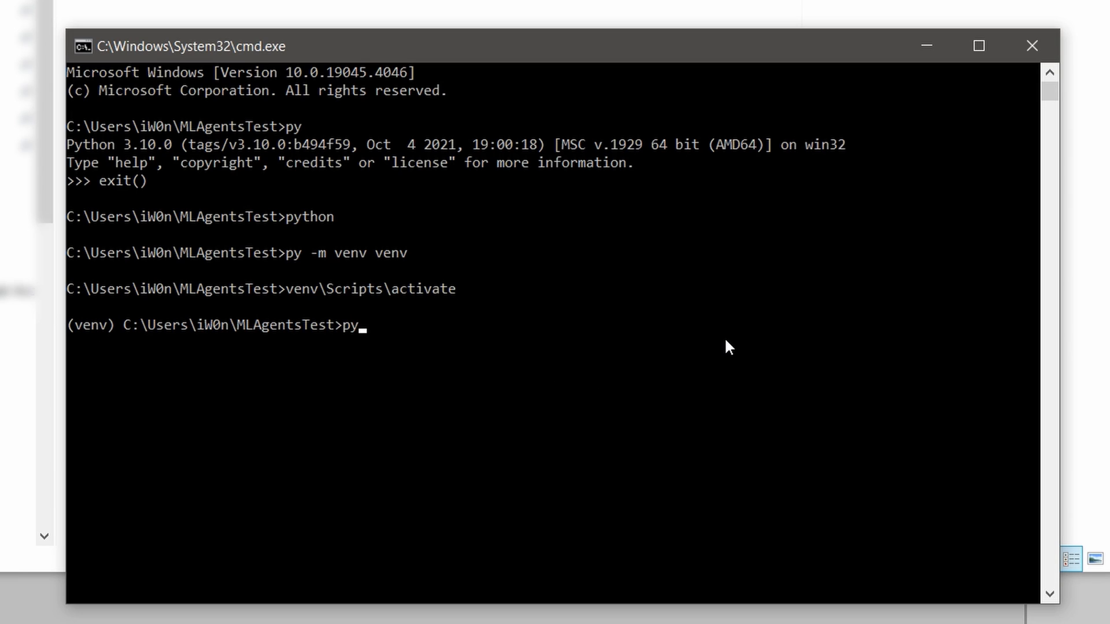
pyautogui.write('-m')
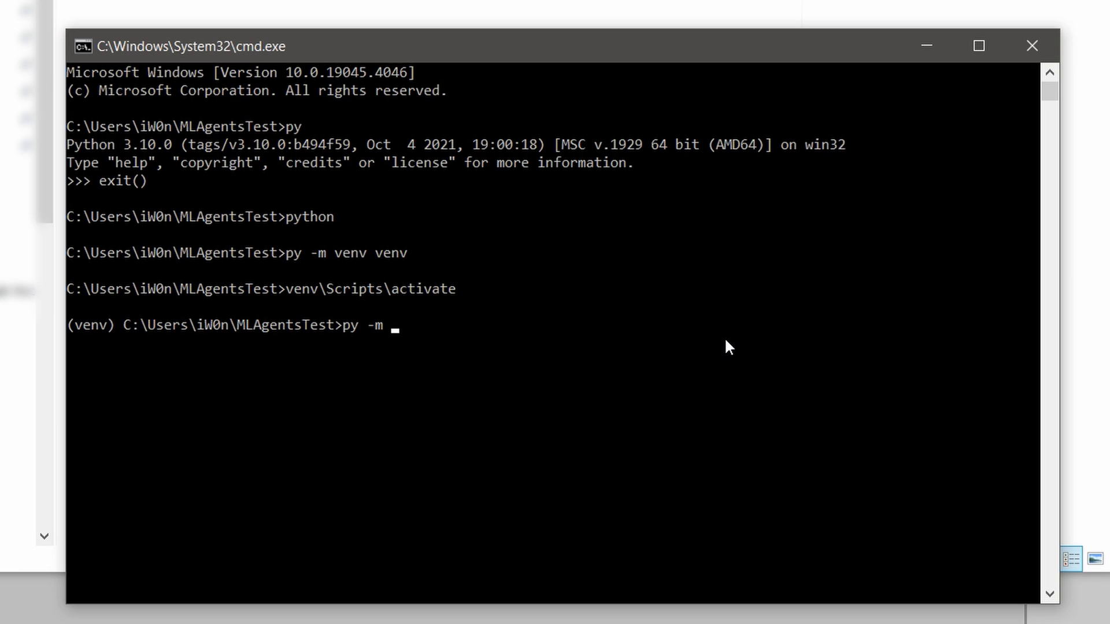
pyautogui.write('pip install')
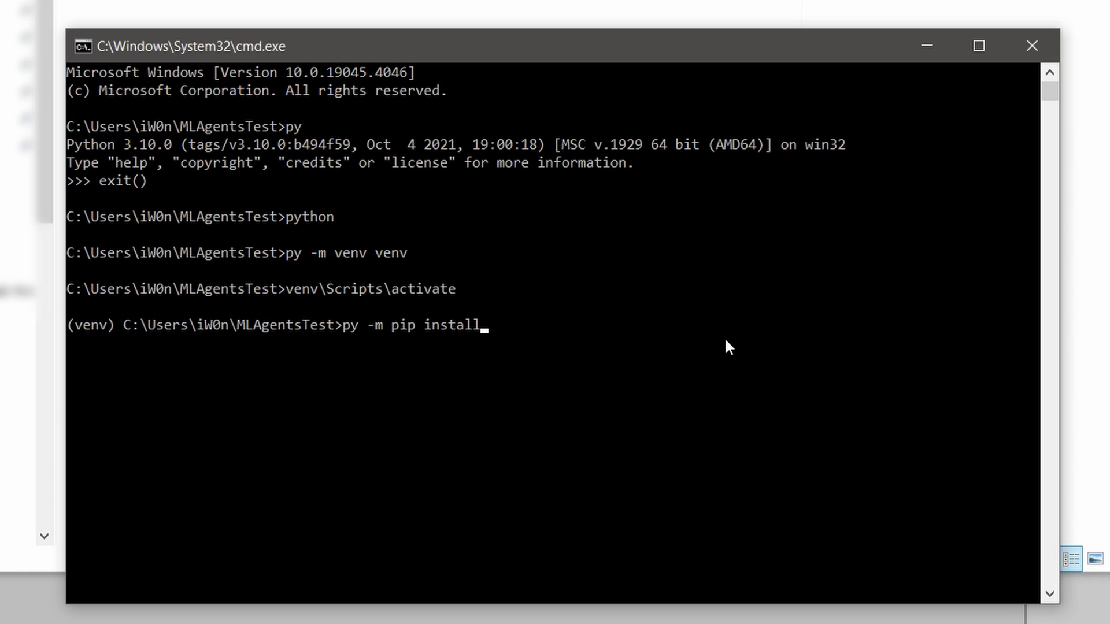
# Upgrade pip to 24.0 with 'py -m pip install --upgrade pip'.
pyautogui.write('--upg')
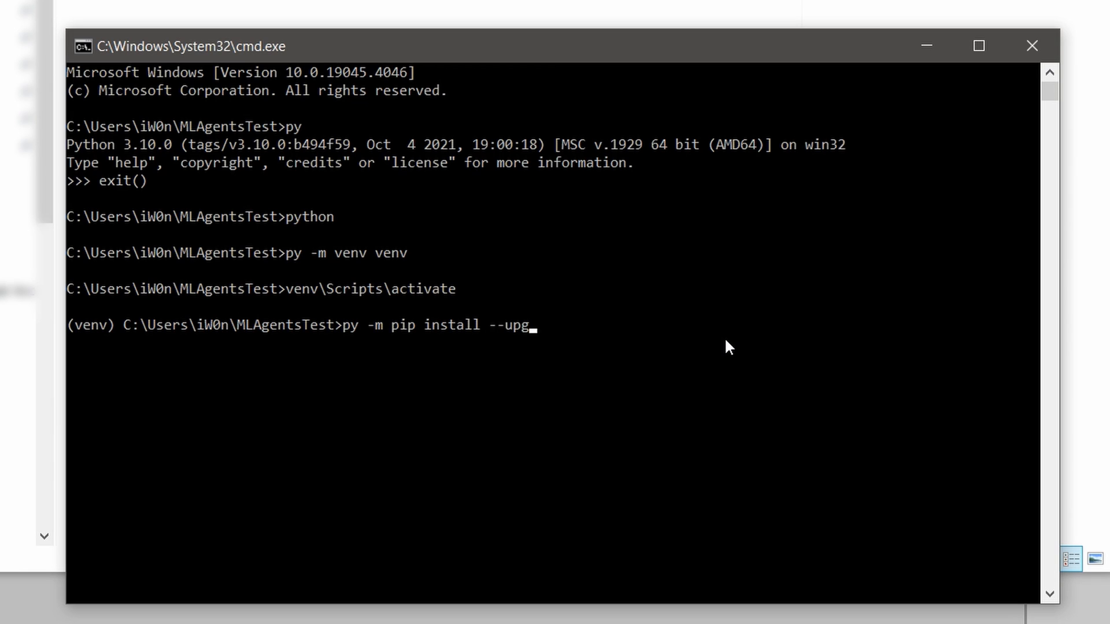
pyautogui.write('rade')
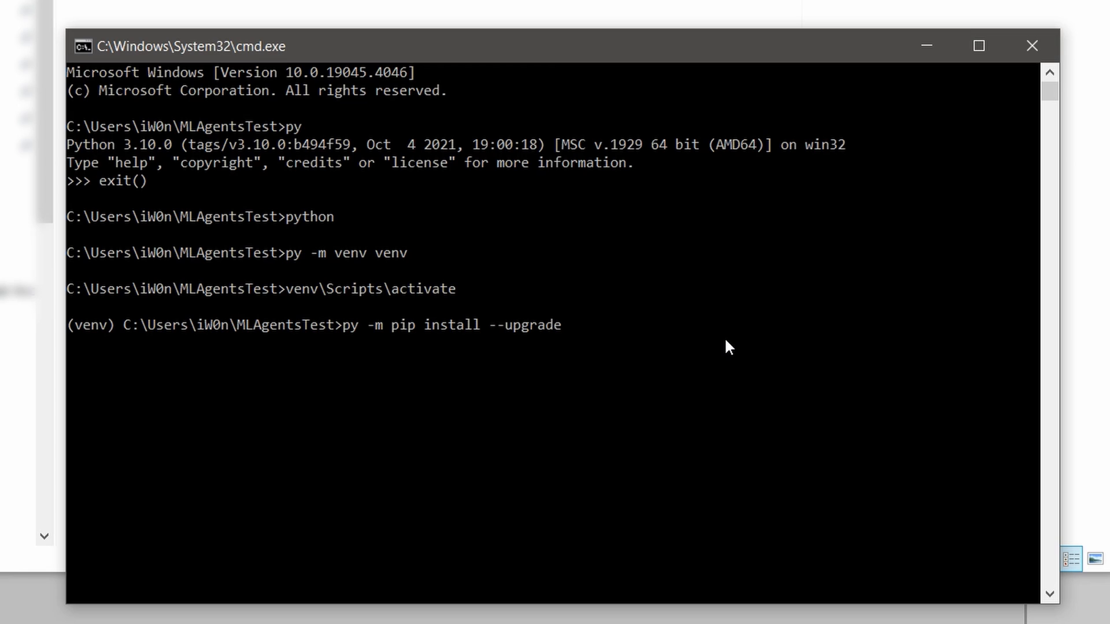
pyautogui.write('pip')
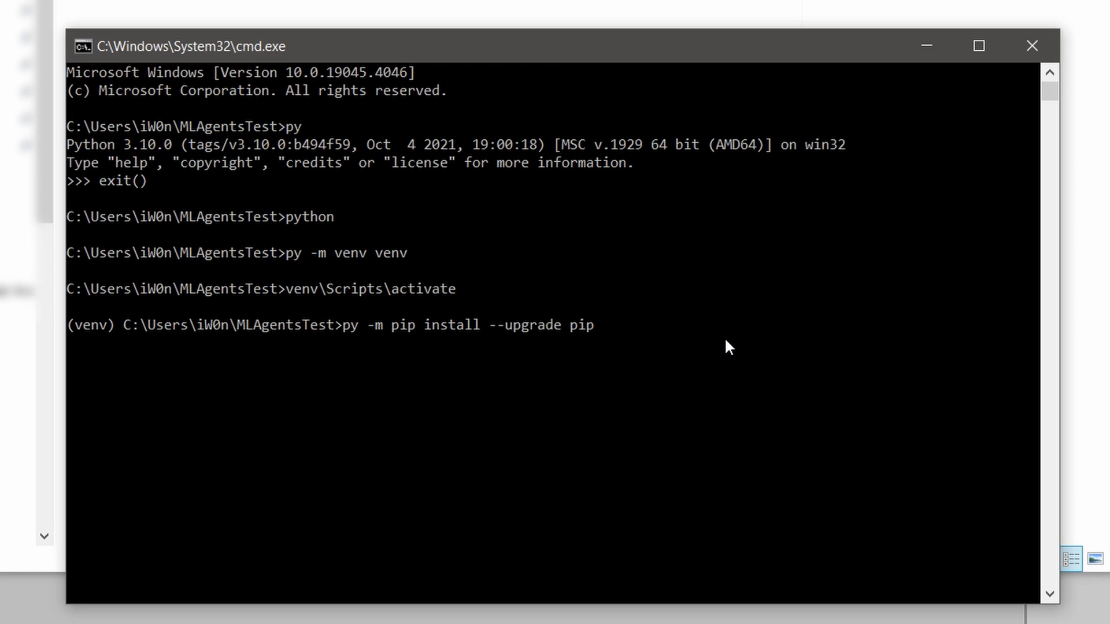
pyautogui.press('Return')
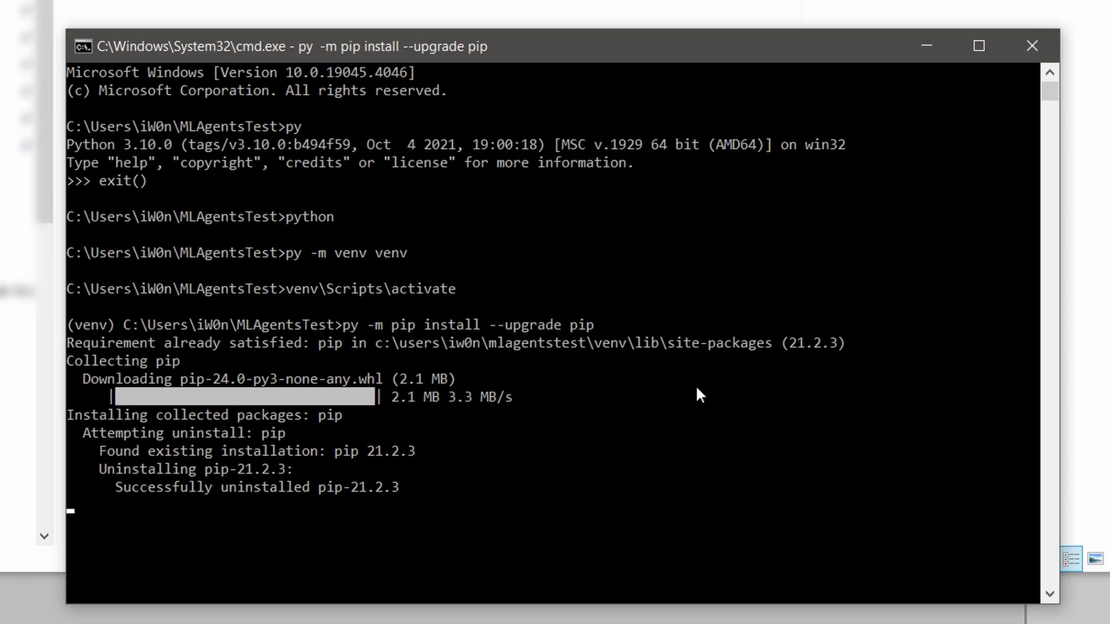
pyautogui.moveTo(490, 559)
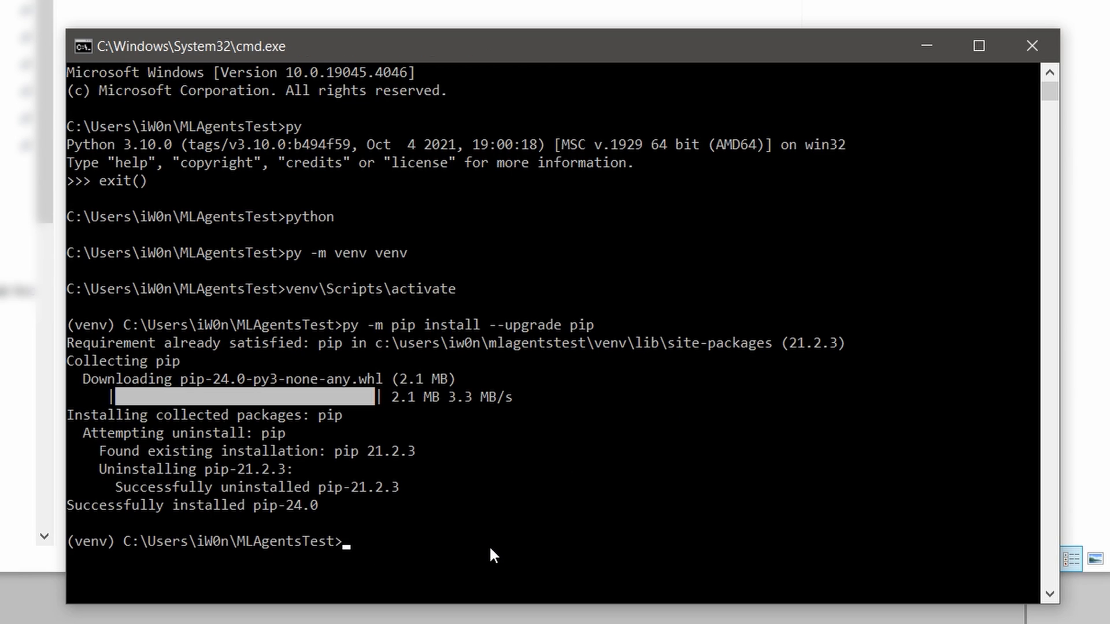
pyautogui.moveTo(421, 517)
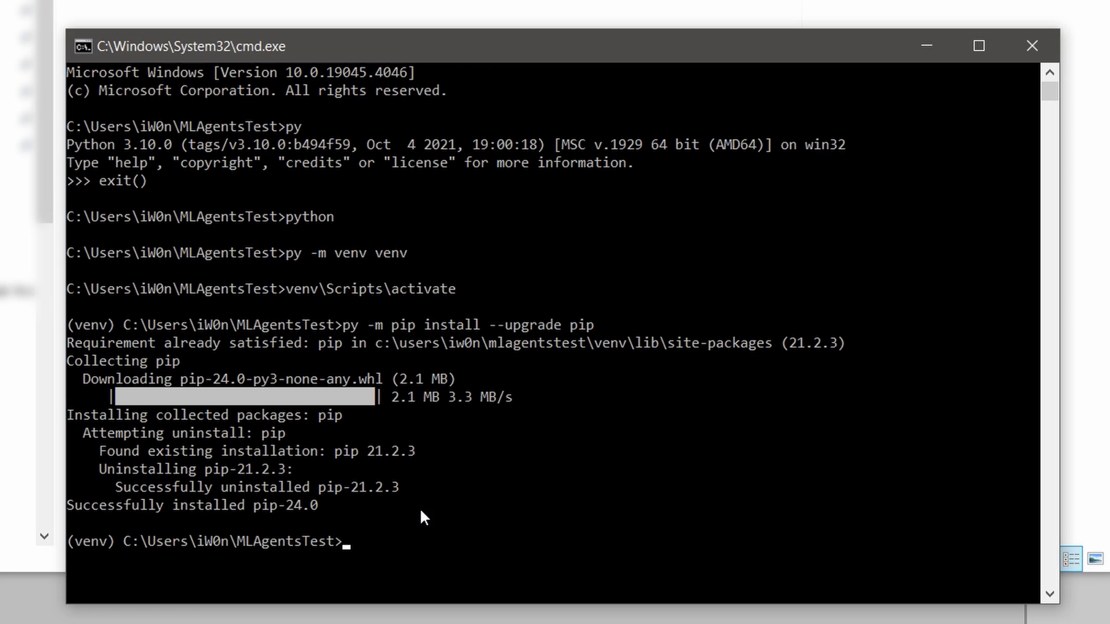
pyautogui.moveTo(533, 541)
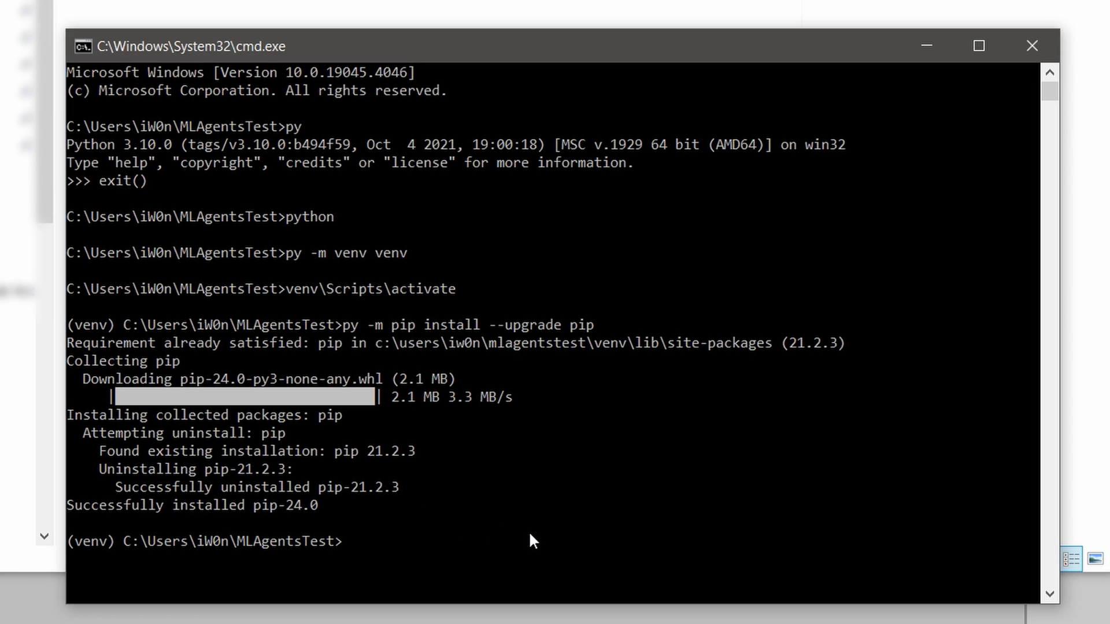
# Install mlagents 0.30.0 and its dependencies with 'pip install mlagents'.
pyautogui.write('pip')
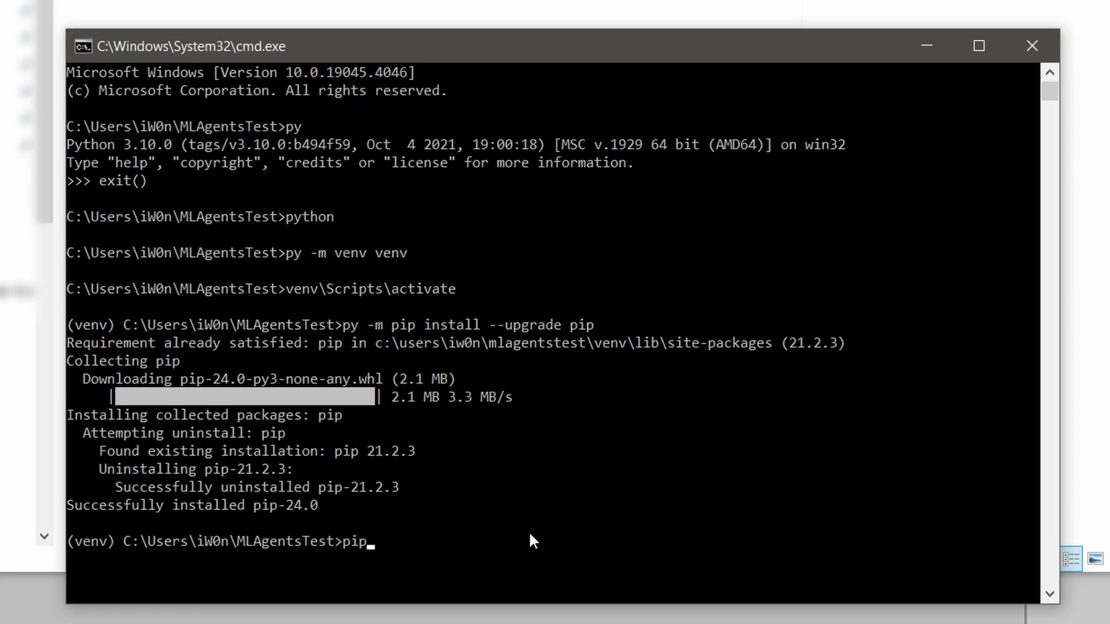
pyautogui.write('install mla')
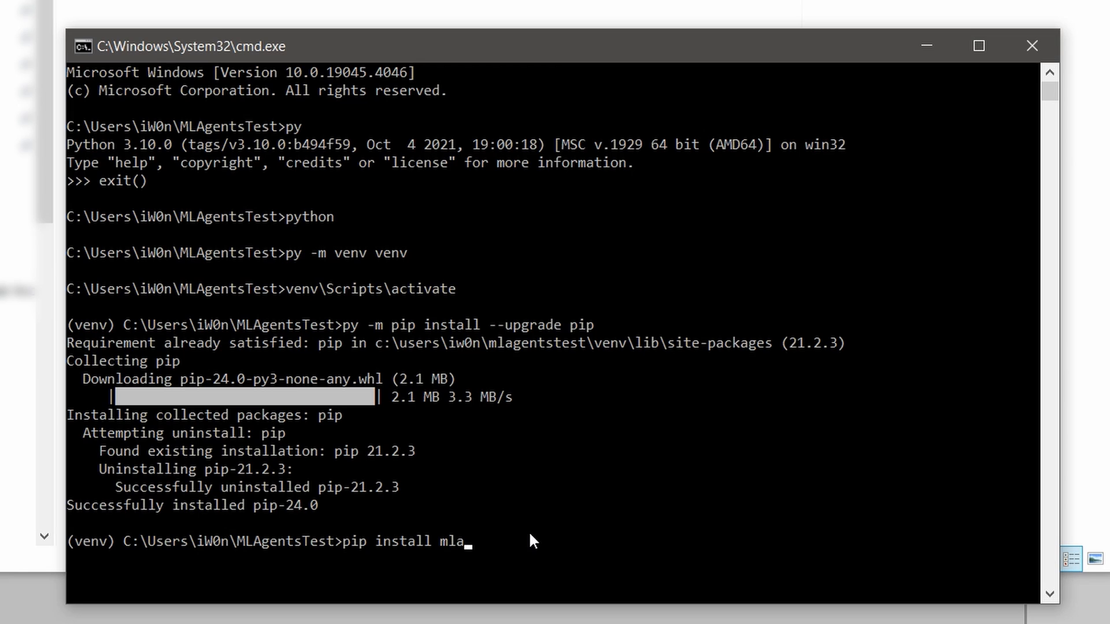
pyautogui.write('gents')
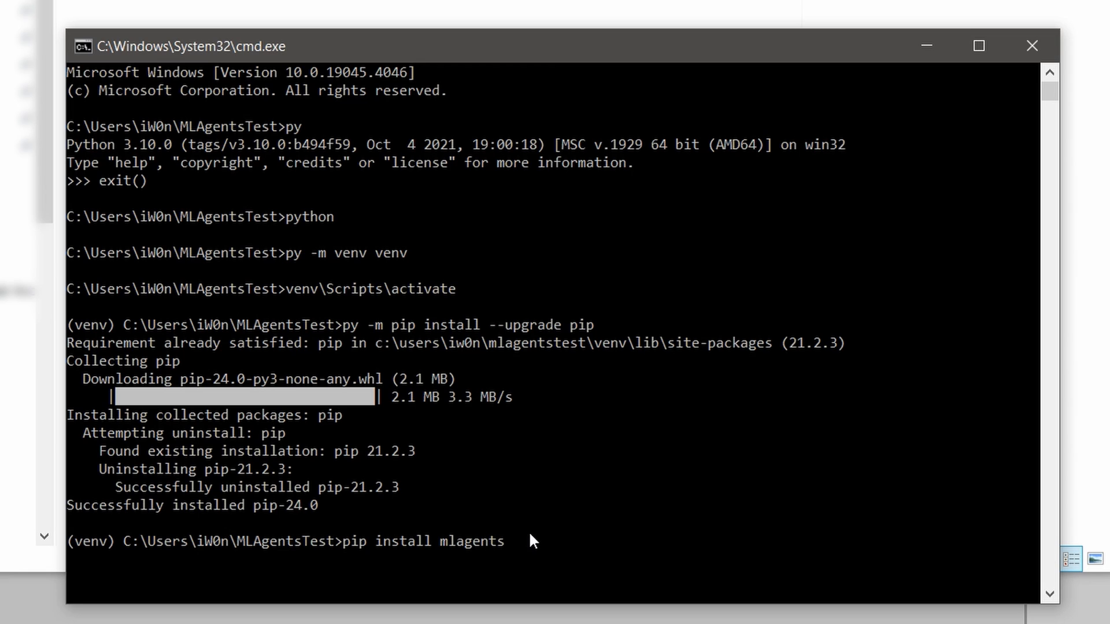
pyautogui.press('Return')
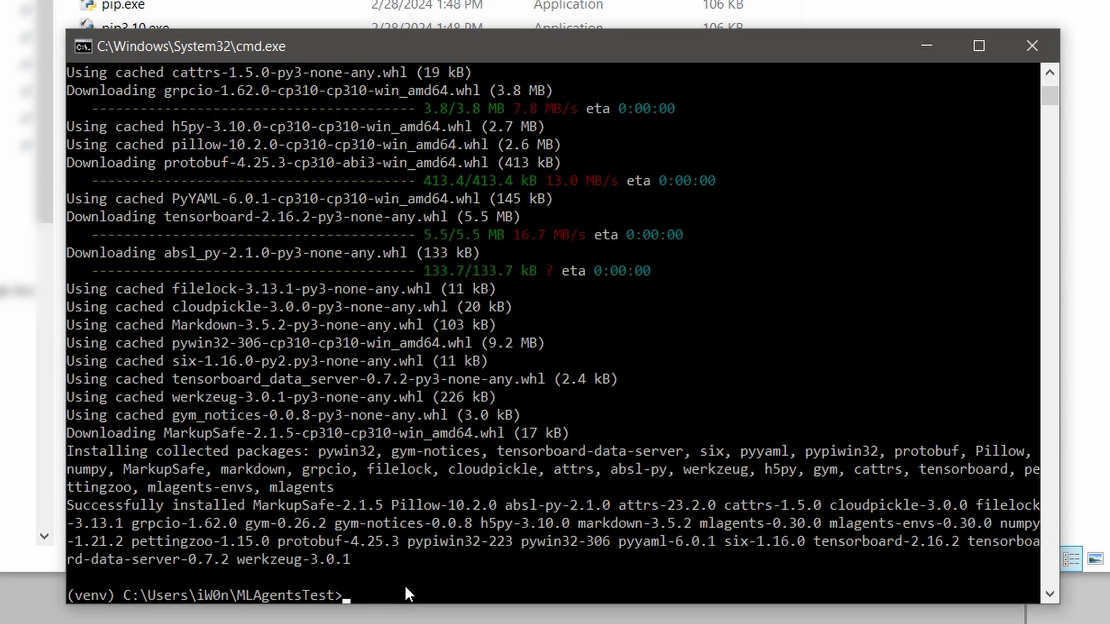
# Install torch 2.2.1, torchvision 0.17.1 and torchaudio 2.2.1 with pip.
pyautogui.write('pip install')
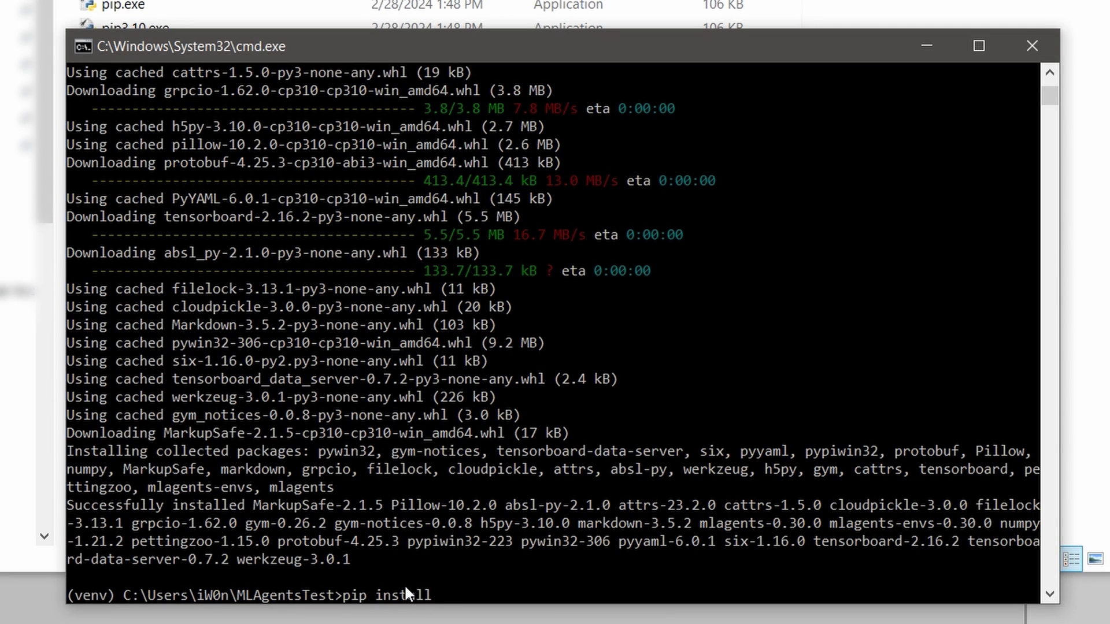
pyautogui.write('torch')
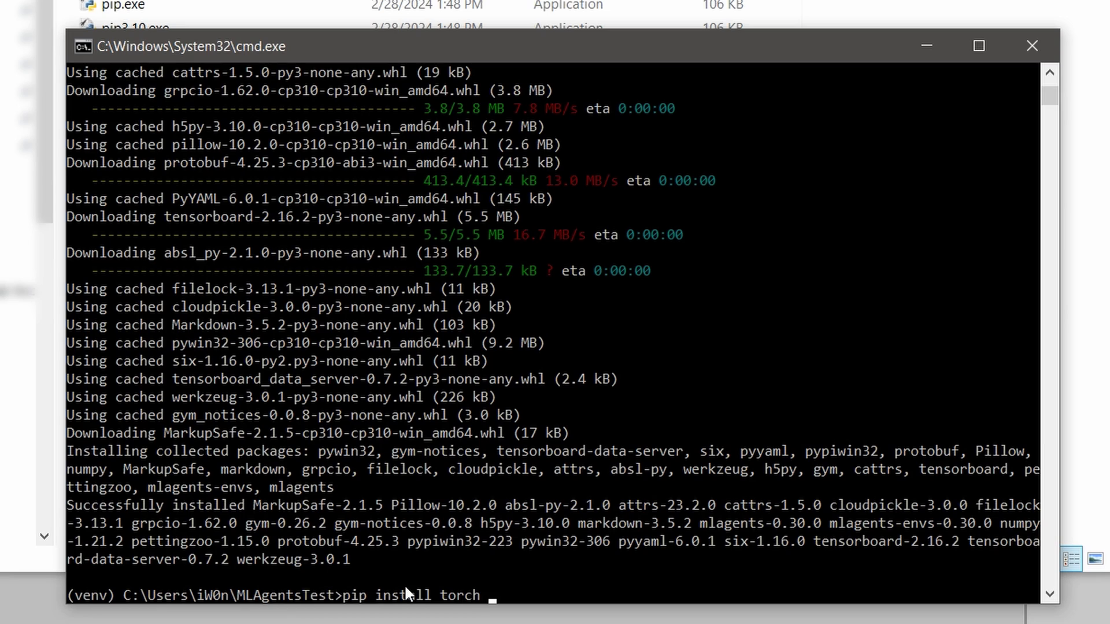
pyautogui.write('torchvi')
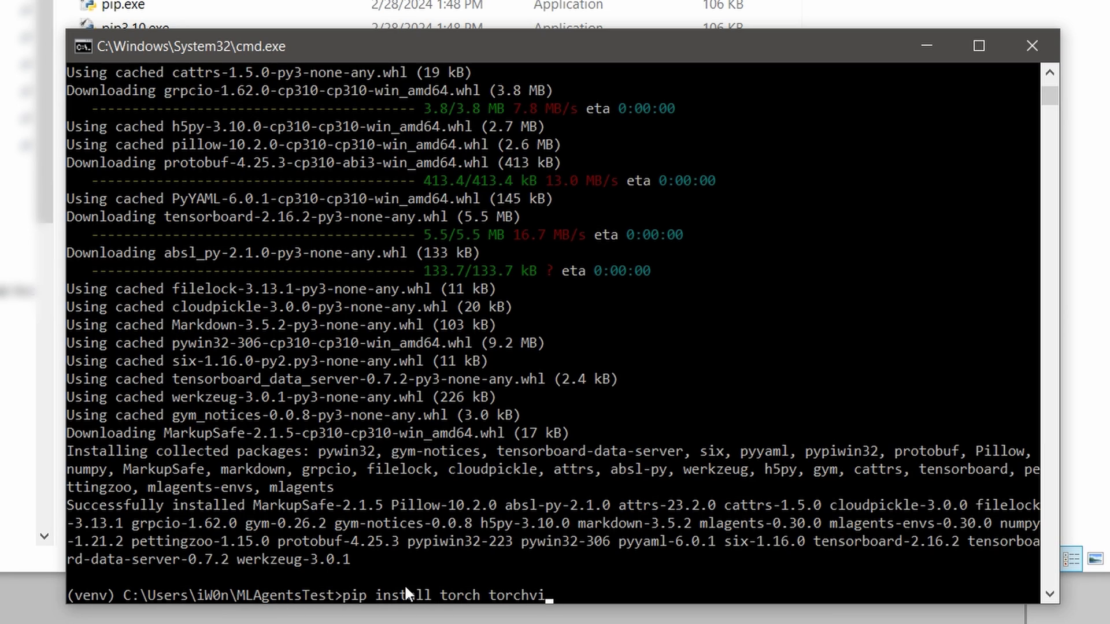
pyautogui.write('sion torchaudio')
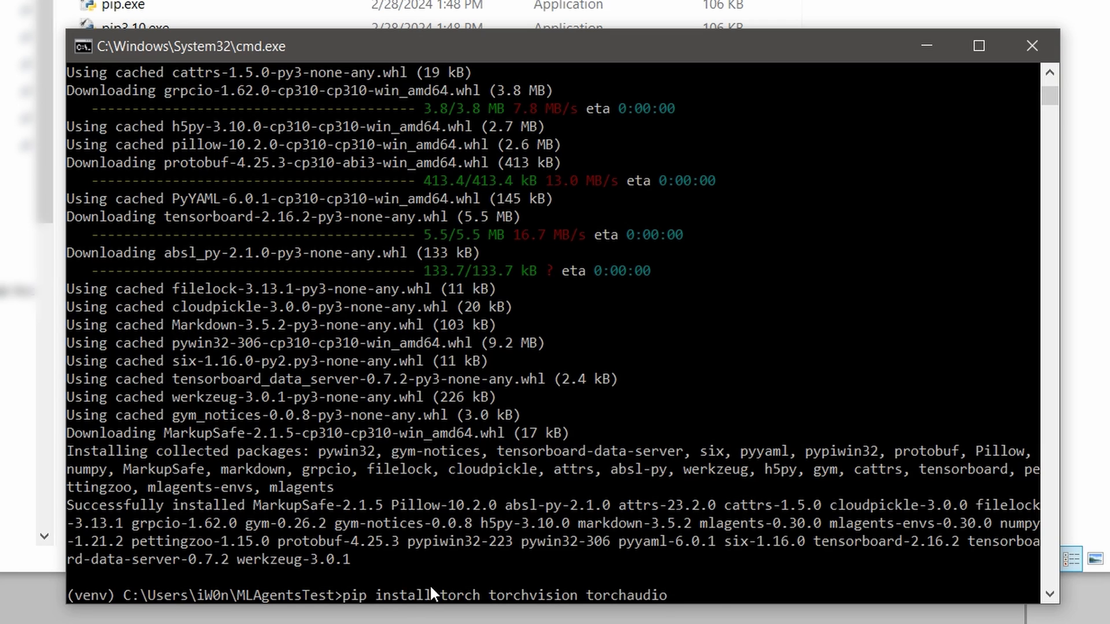
pyautogui.press('Return')
pyautogui.write('mlag')
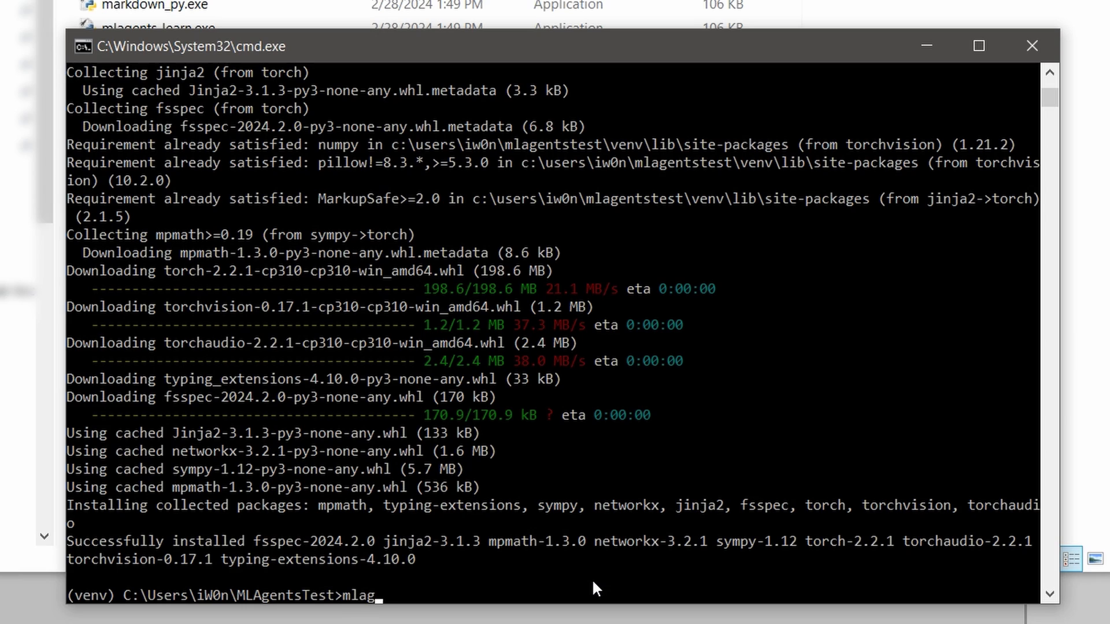
# Run mlagents-learn --help and select part of the resulting protobuf descriptor TypeError.
pyautogui.write('ents')
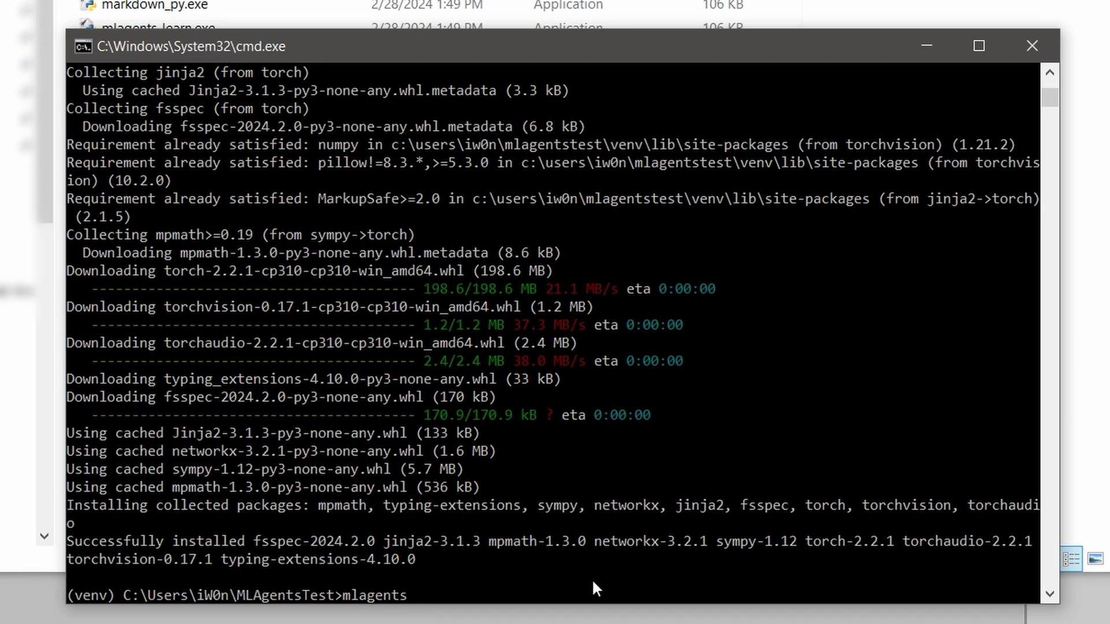
pyautogui.write('-learn')
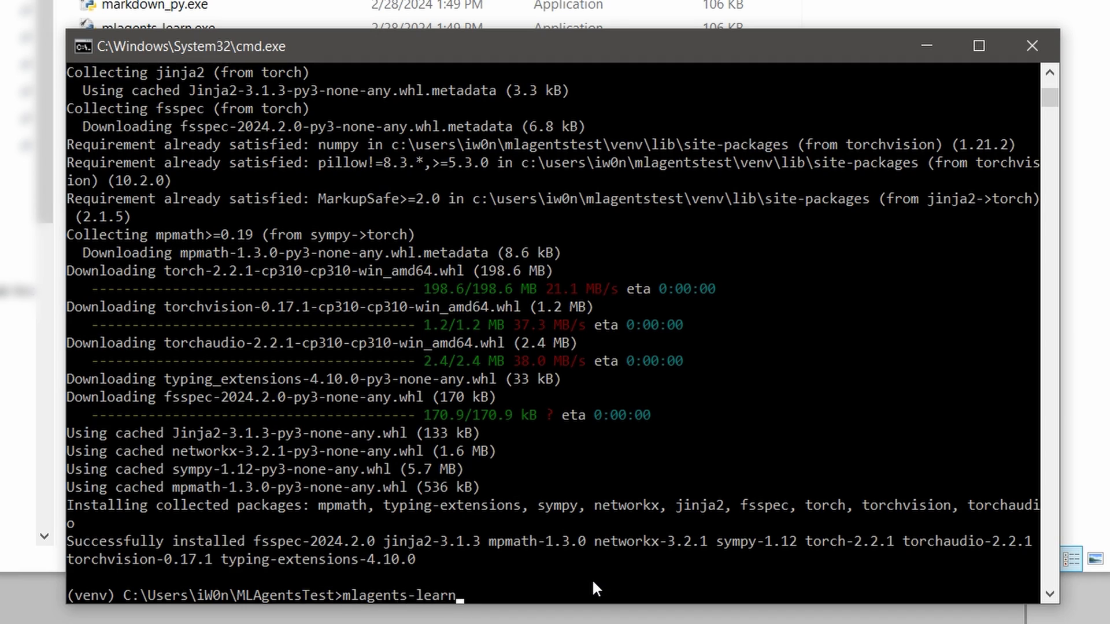
pyautogui.write('--h')
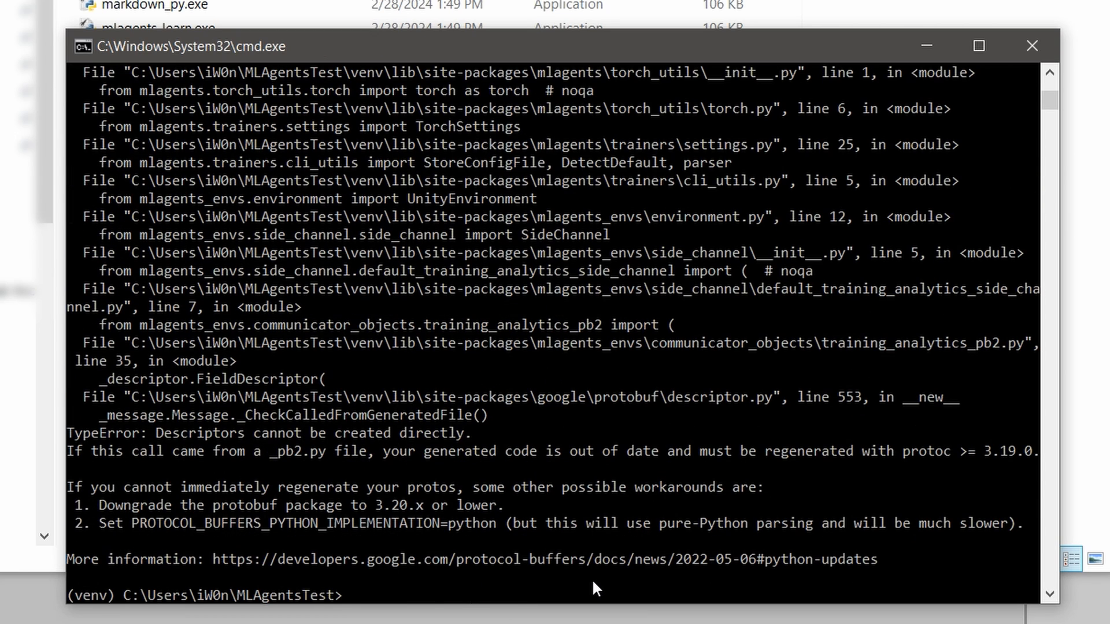
pyautogui.moveTo(127, 502)
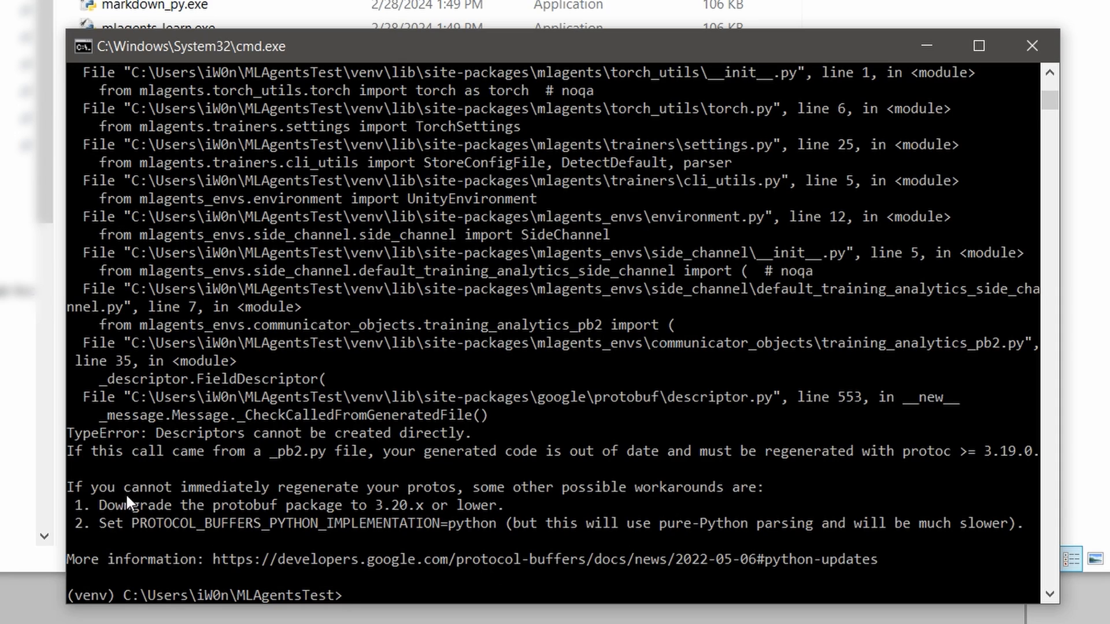
pyautogui.moveTo(163, 439)
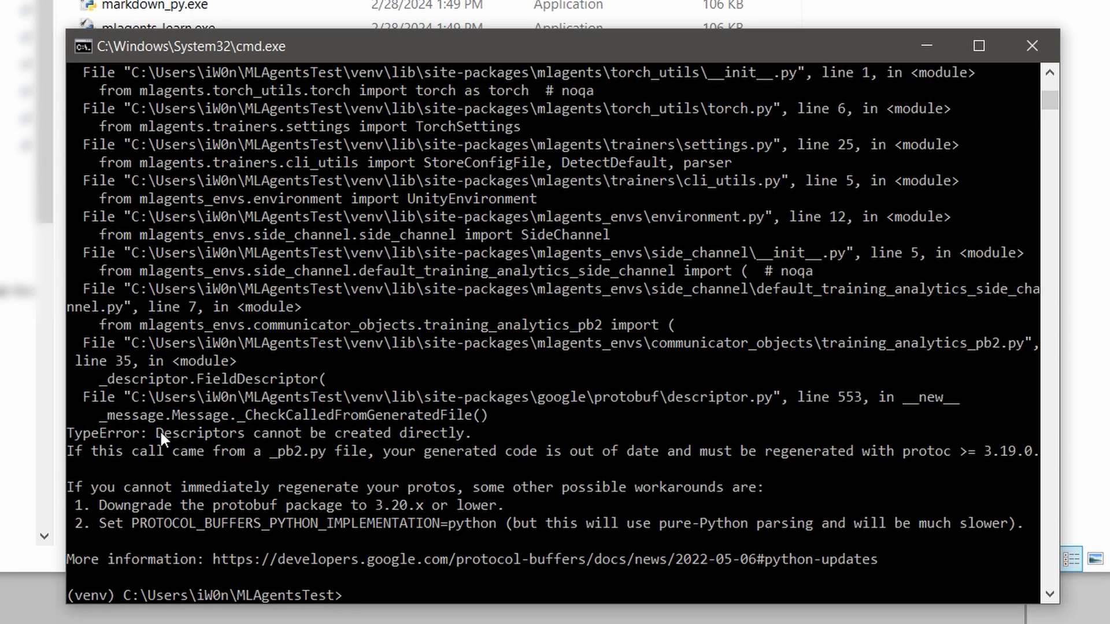
pyautogui.doubleClick(106, 433)
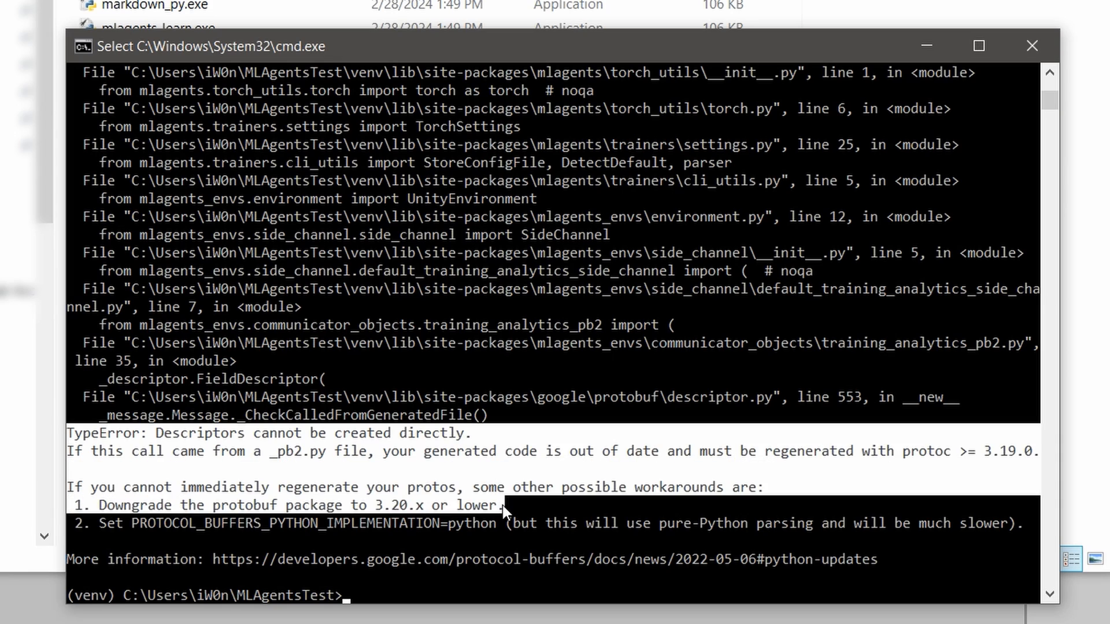
pyautogui.moveTo(651, 493)
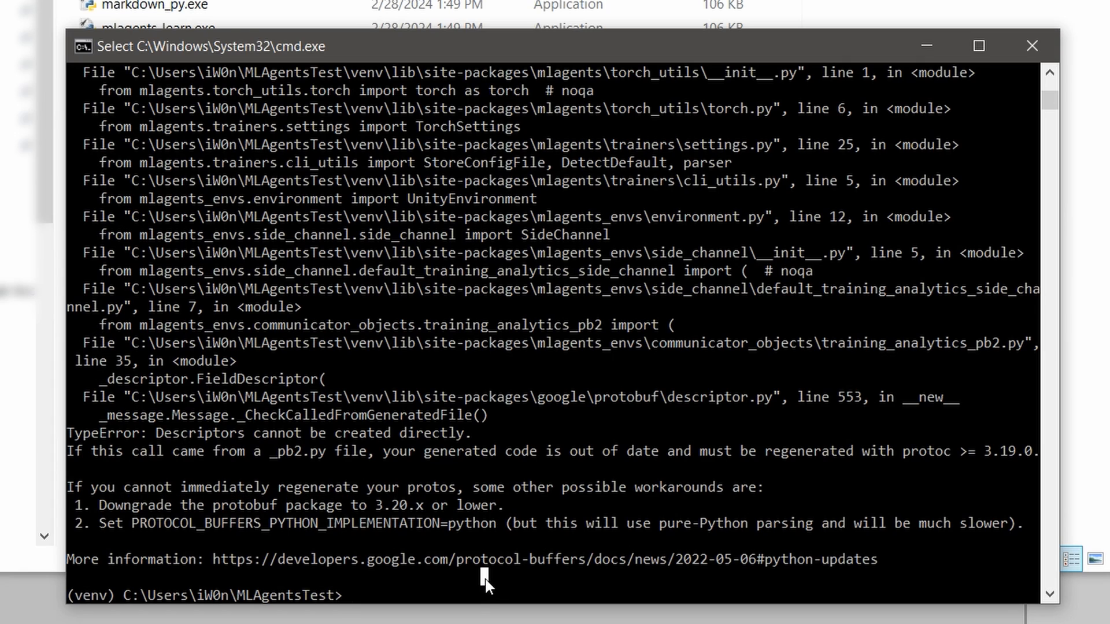
# Install protobuf==3.20.3 over 4.25.3, then rerun mlagents-learn --help.
pyautogui.write('pip install')
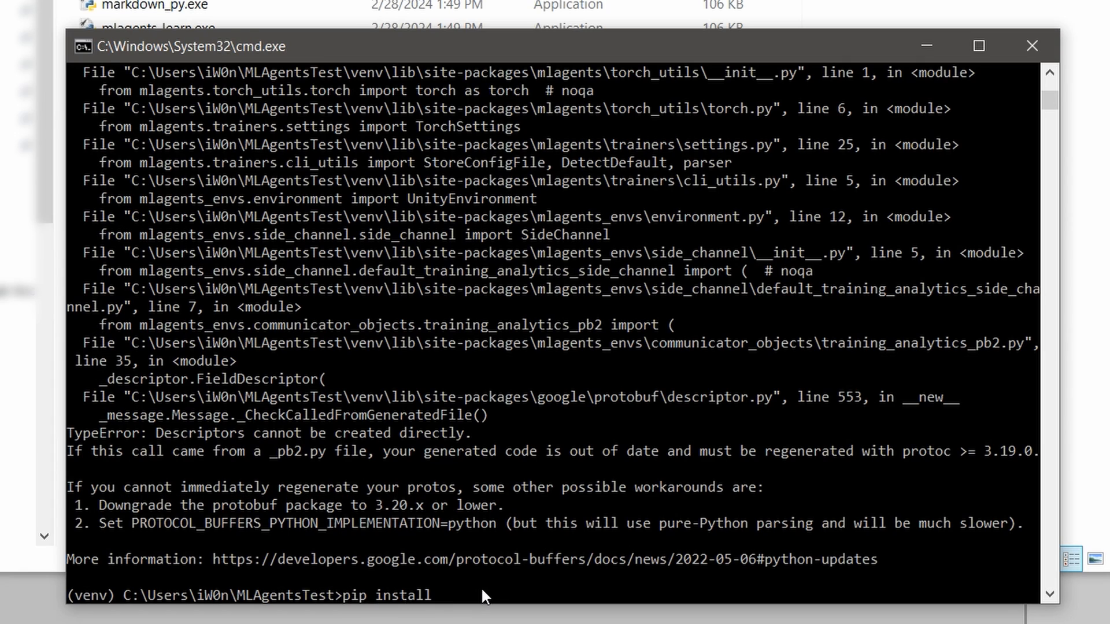
pyautogui.write('protobuf==')
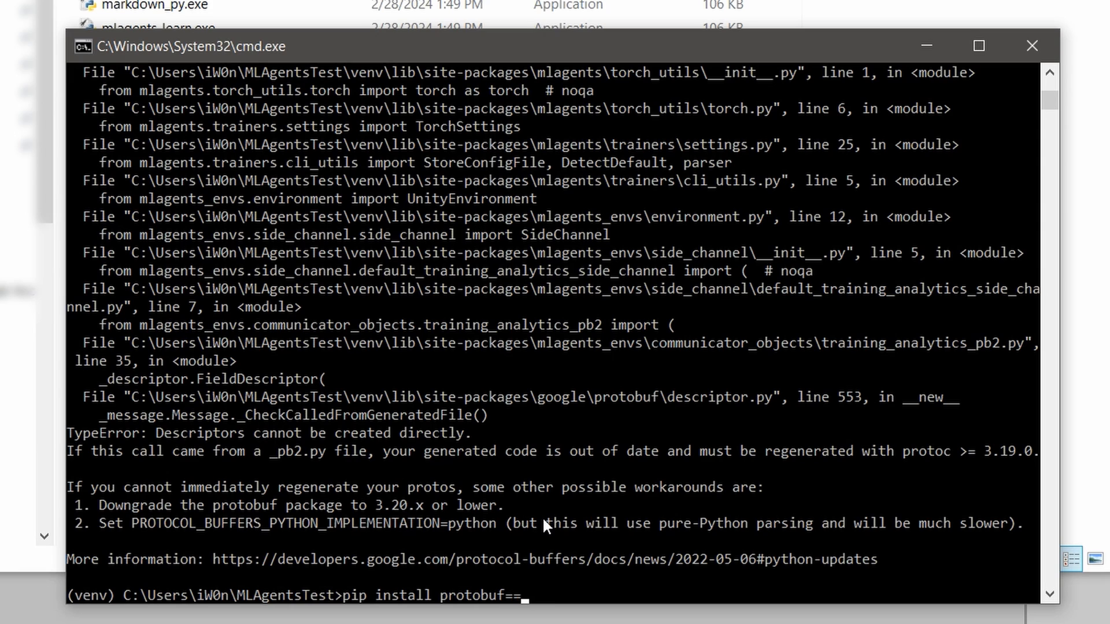
pyautogui.write('3.20.3')
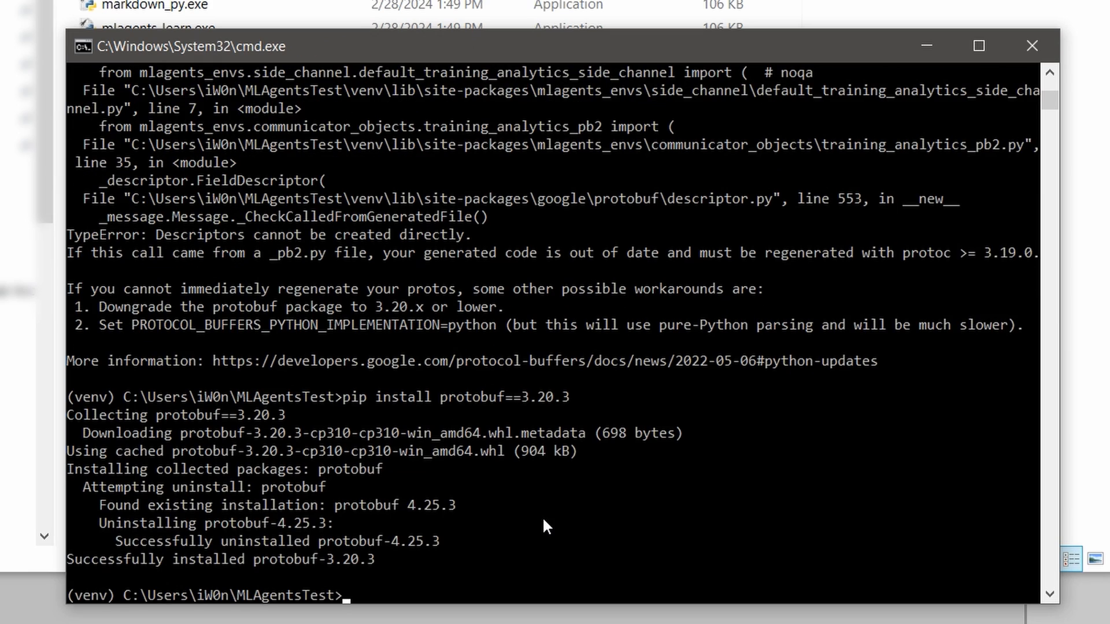
pyautogui.write('pip install protobuf==3.20.3')
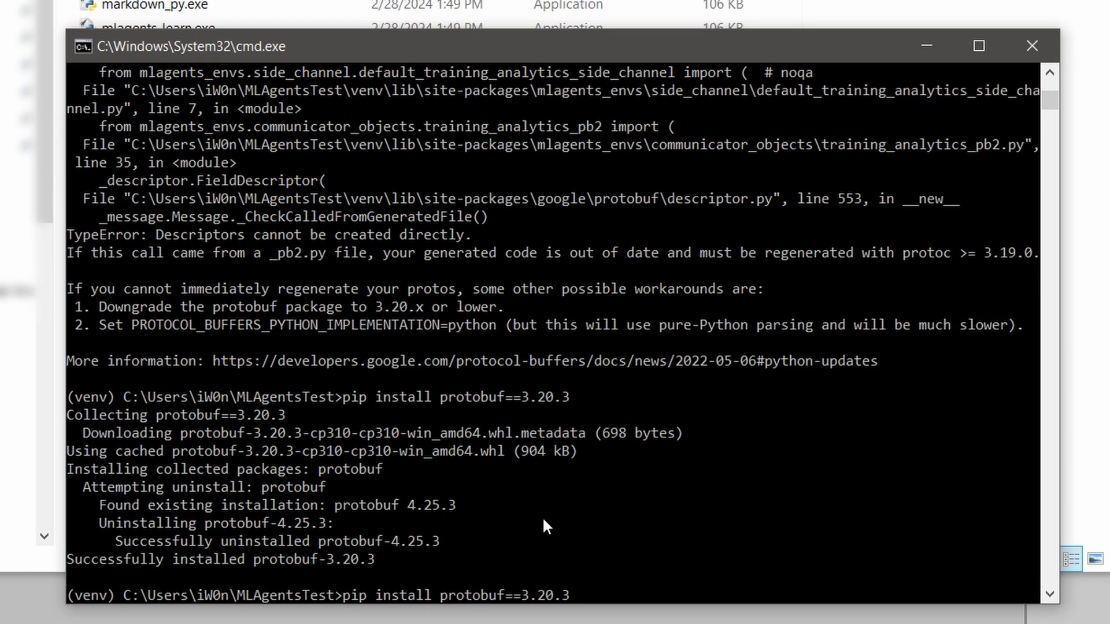
pyautogui.write('mlagents-learn --help')
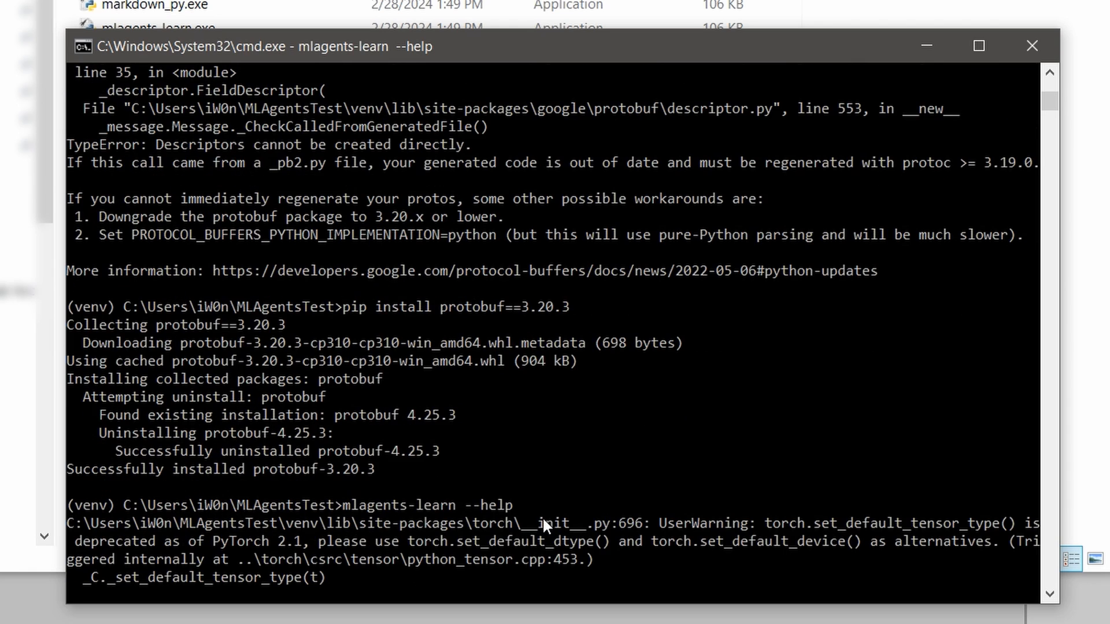
# Scroll through the mlagents-learn help output down to the Torch configuration options.
pyautogui.scroll(-3)
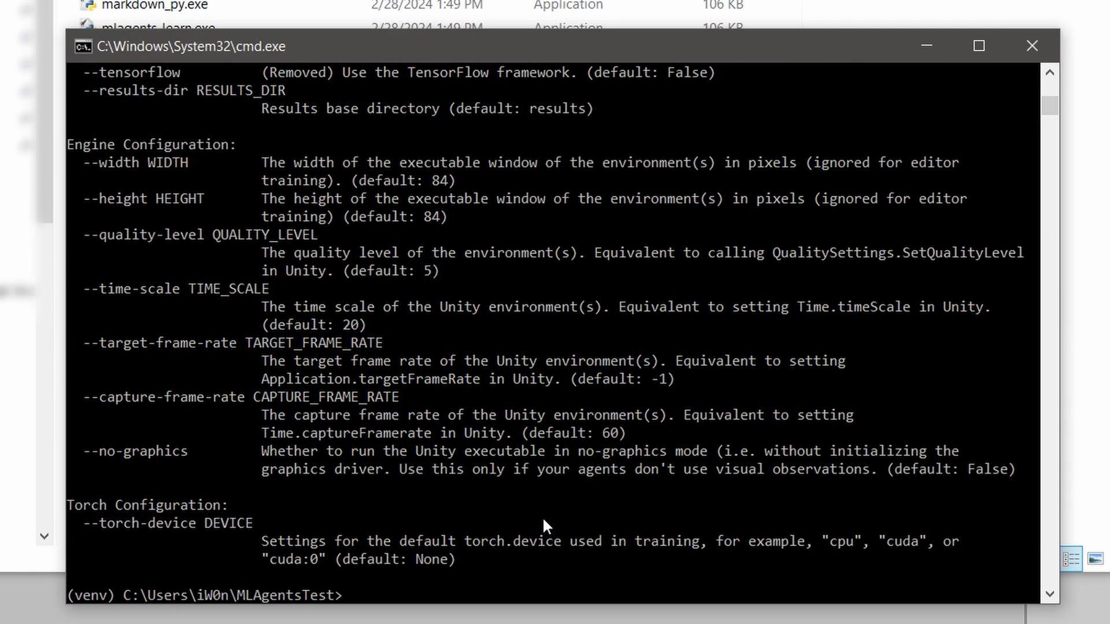